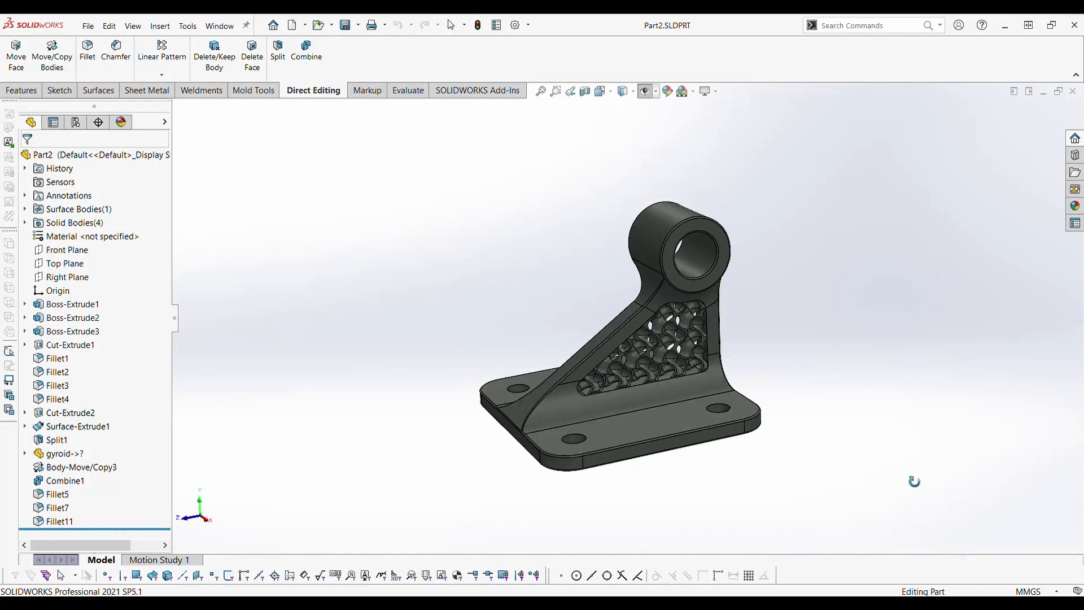
# Open a new blank Part document, leaving the finished lattice bracket part behind.
pyautogui.scroll(-3)
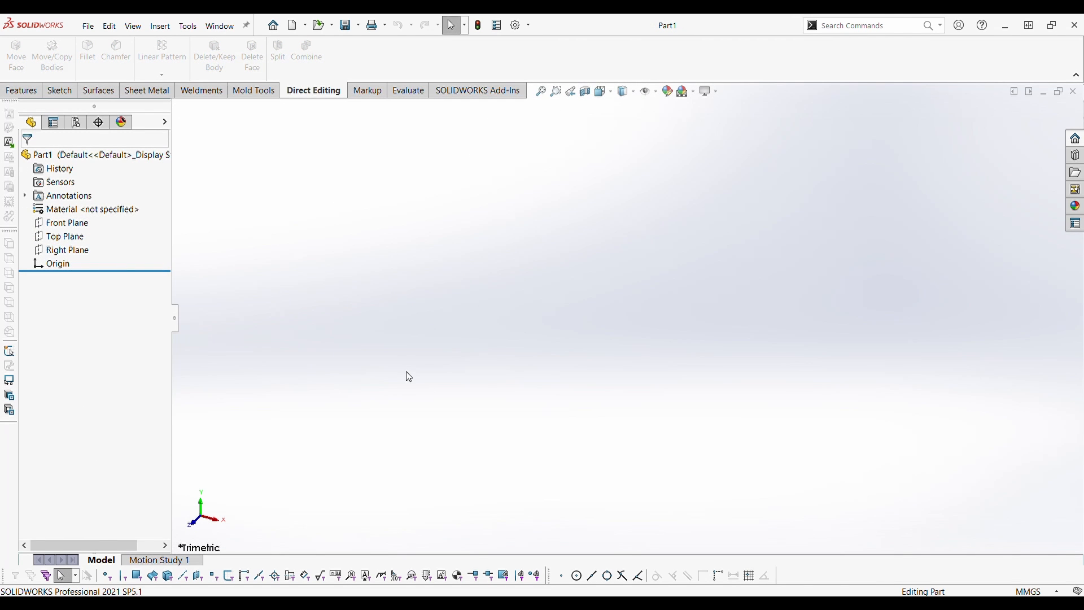
# Extrude a rectangle on Top Plane as the base plate, then the triangular rib 20 mm mid-plane.
pyautogui.click(65, 237)
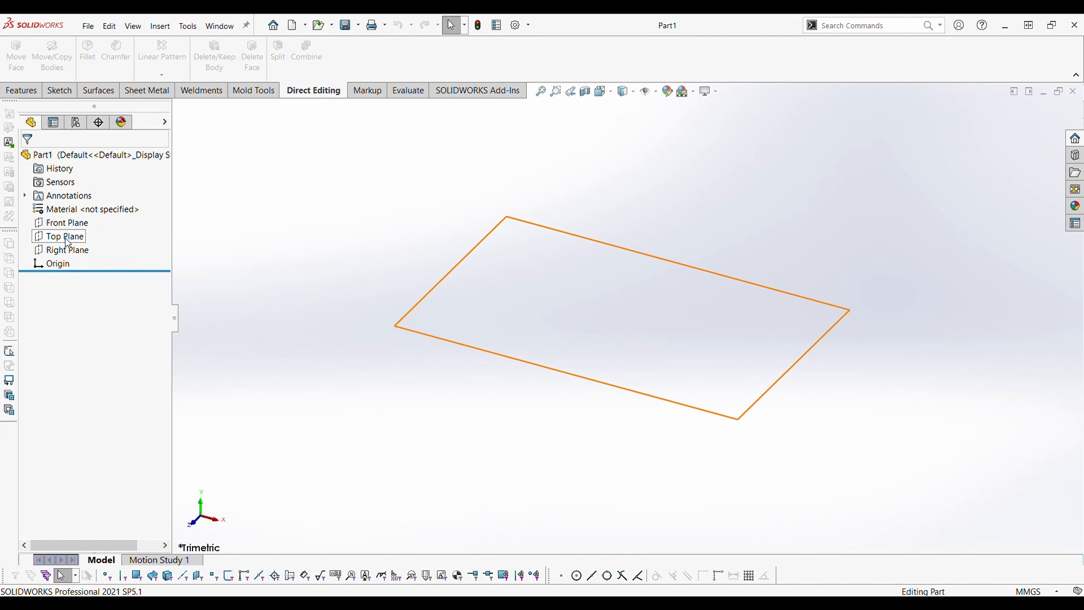
pyautogui.click(65, 236)
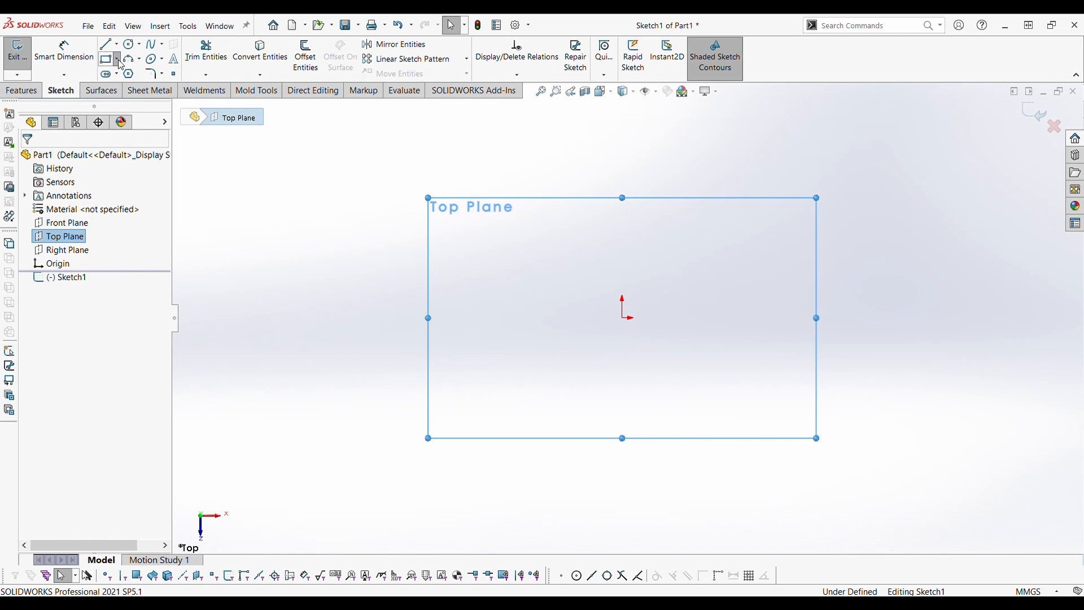
pyautogui.click(105, 58)
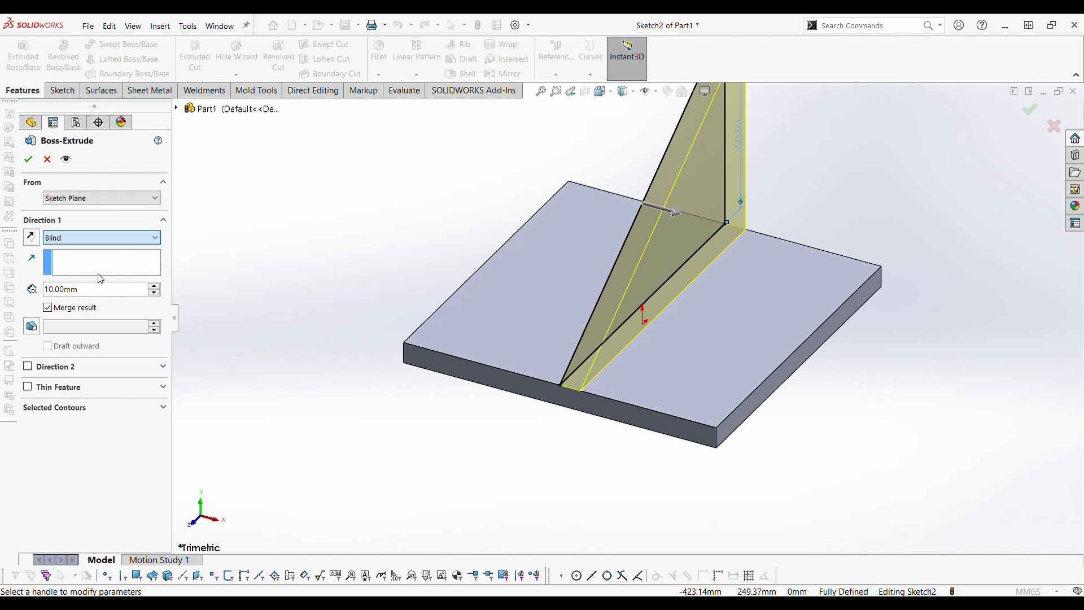
pyautogui.click(101, 237)
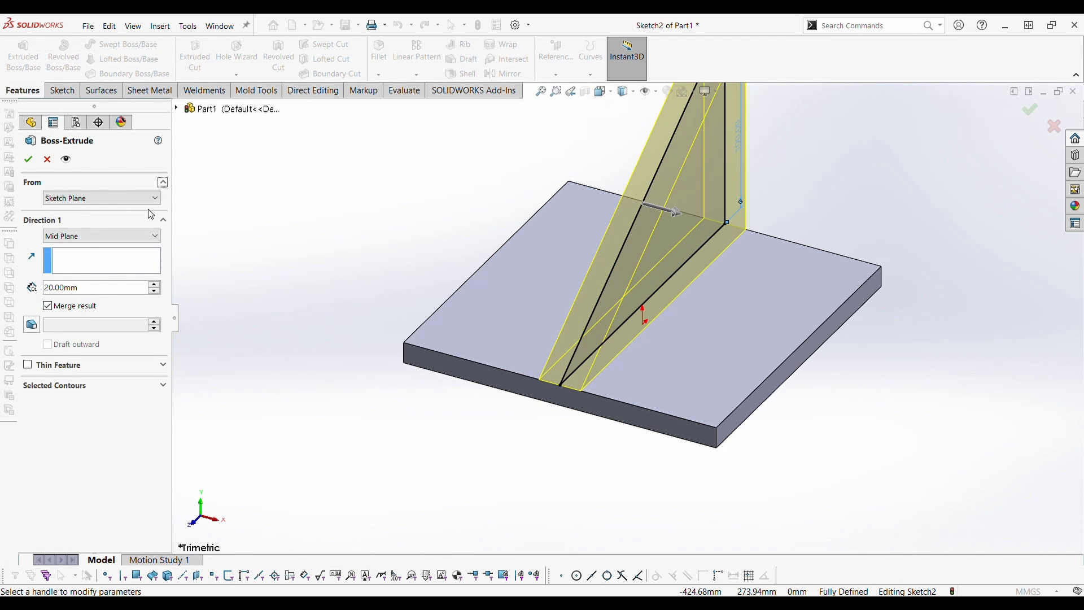
pyautogui.click(28, 159)
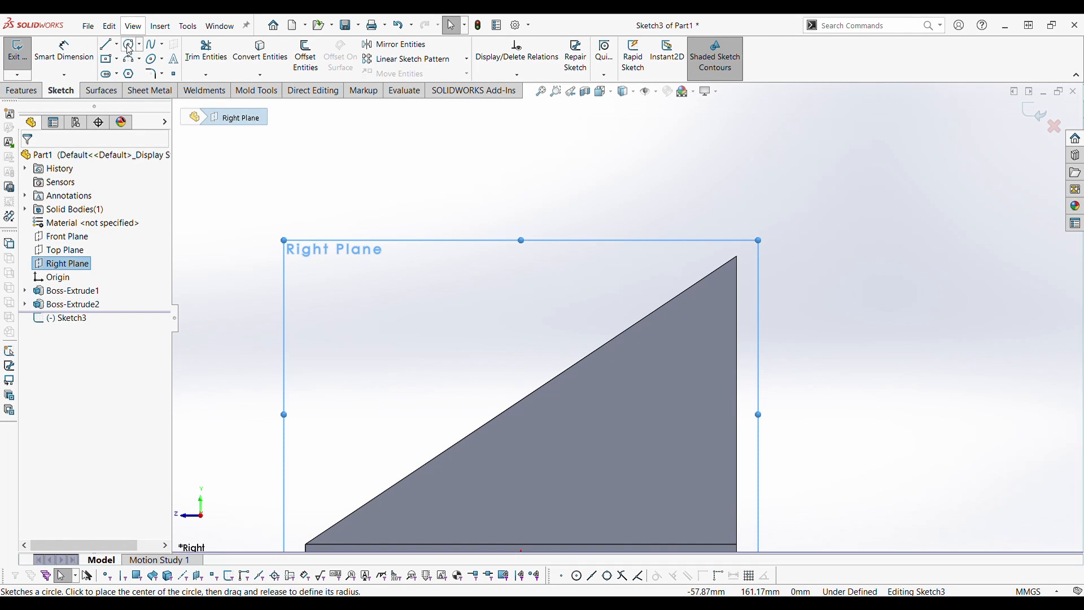
# Draw a Ø50 circle at the rib top on Right Plane and extrude it into a boss.
pyautogui.click(128, 44)
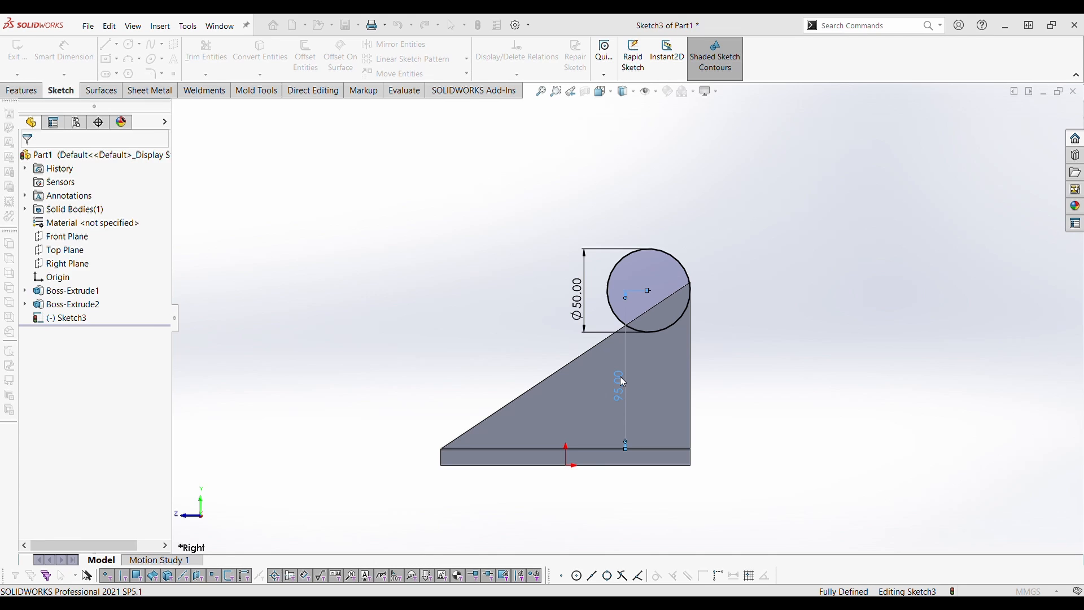
pyautogui.click(22, 90)
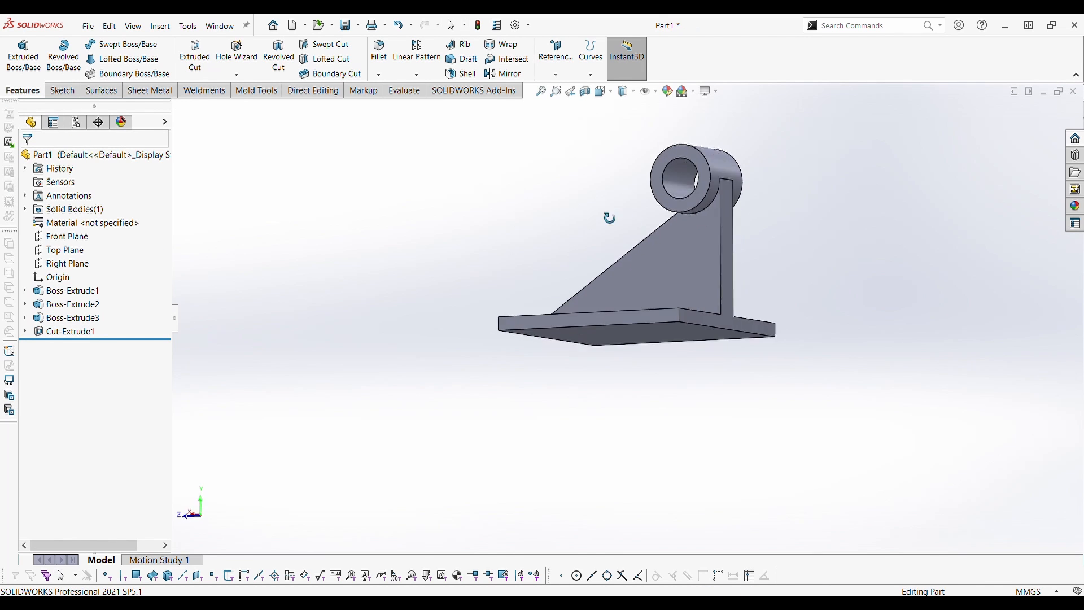
# Fillet the rib-to-base and rib-to-boss junctions and the plate corners at 10 mm.
pyautogui.click(379, 52)
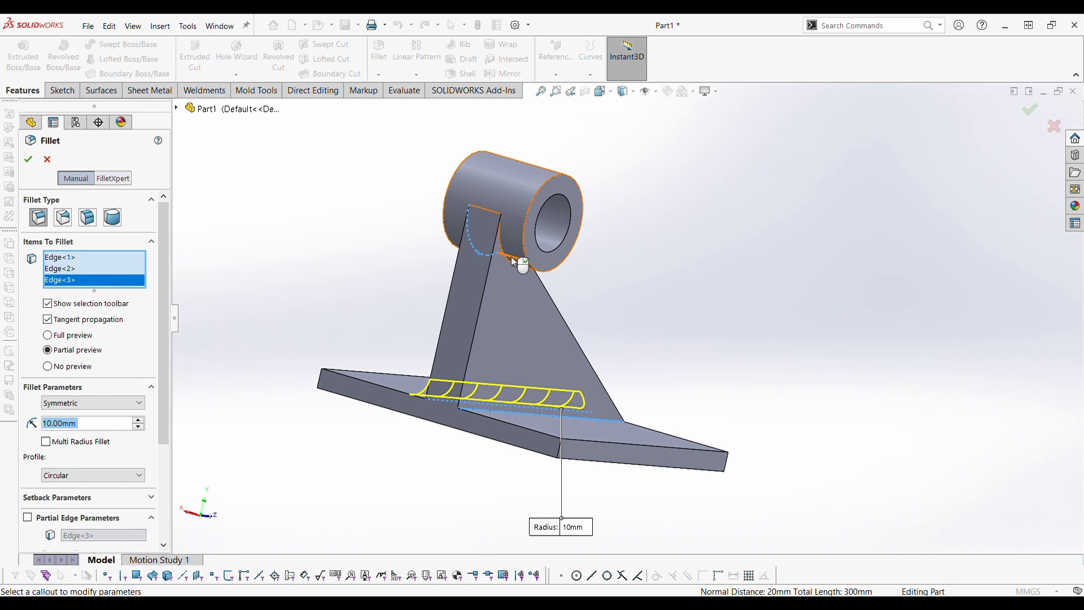
pyautogui.click(27, 159)
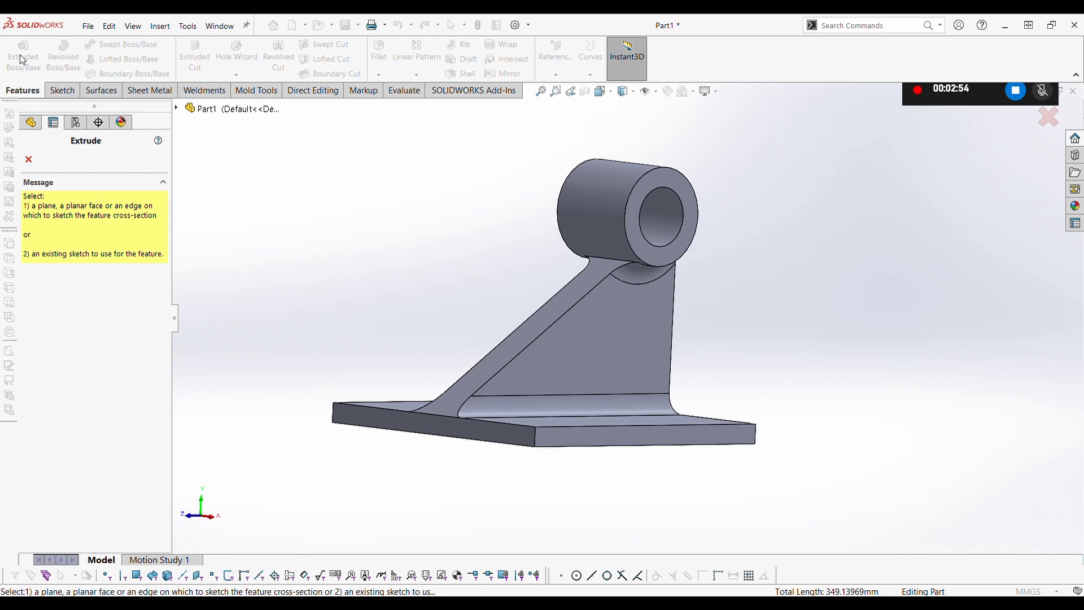
pyautogui.click(379, 47)
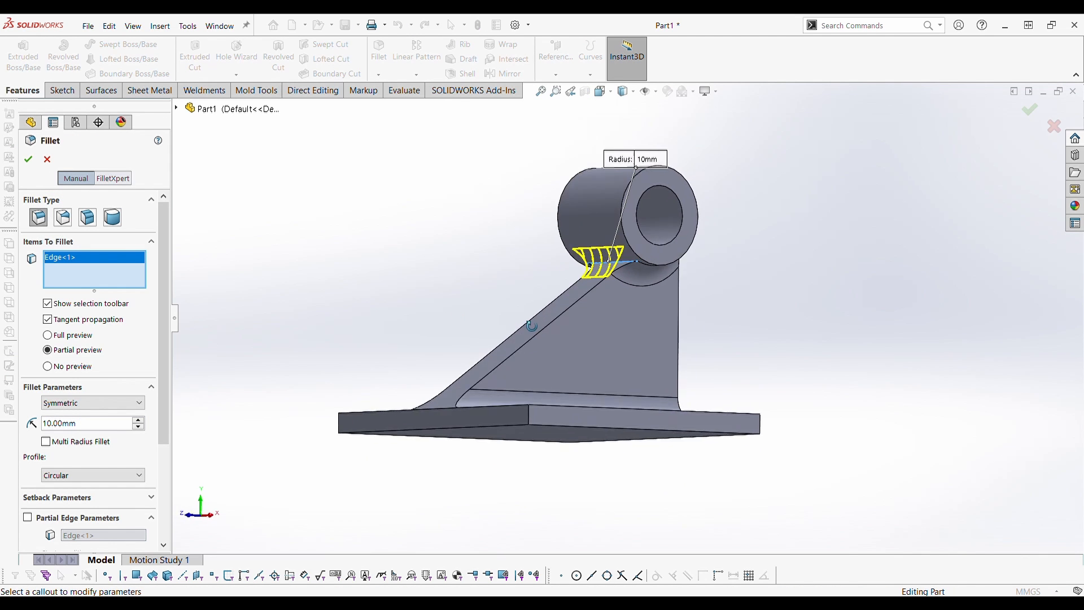
pyautogui.click(27, 159)
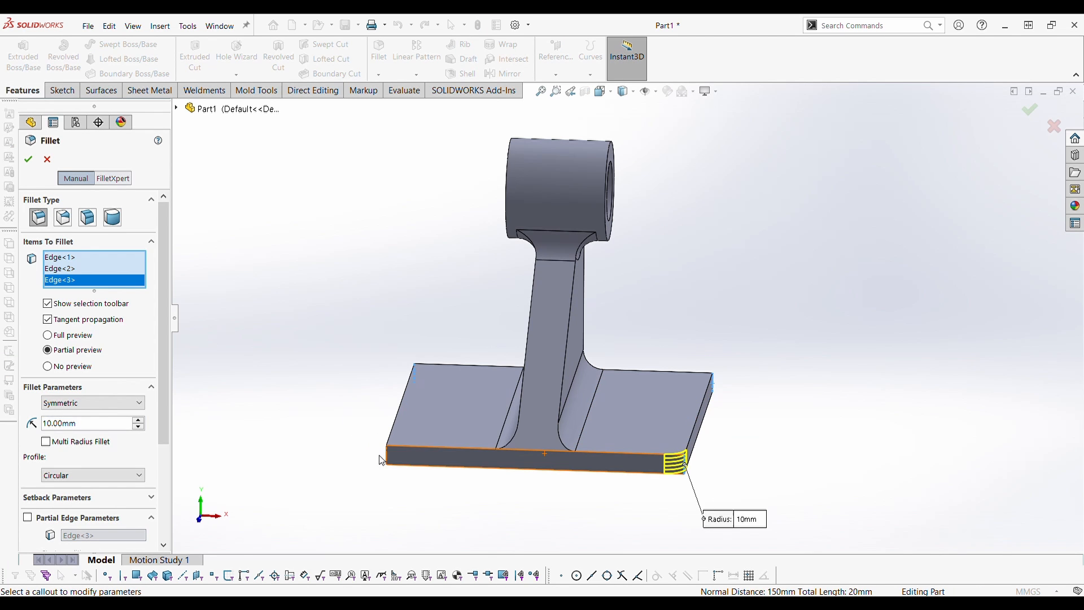
pyautogui.click(28, 159)
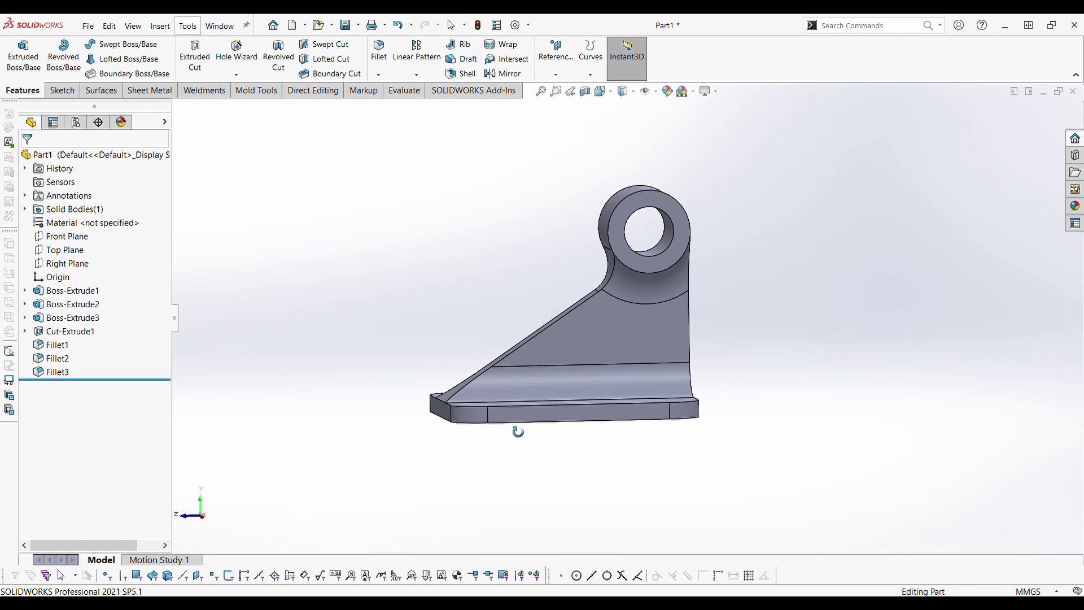
# Add 1 mm fillets on the outline edges and a 2 mm fillet around the hole.
pyautogui.click(378, 50)
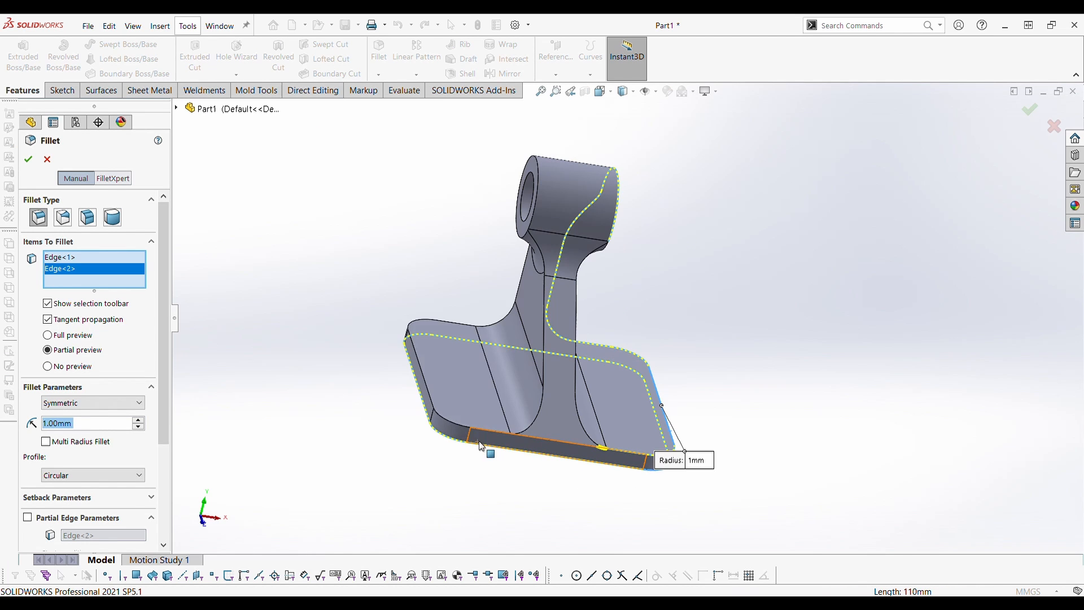
pyautogui.click(27, 160)
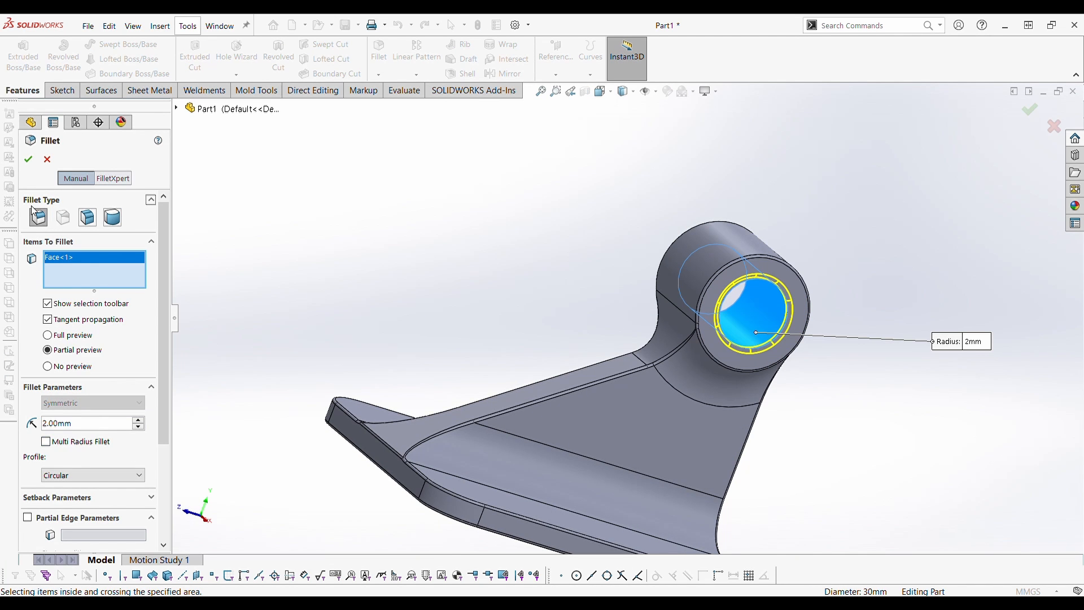
pyautogui.click(28, 159)
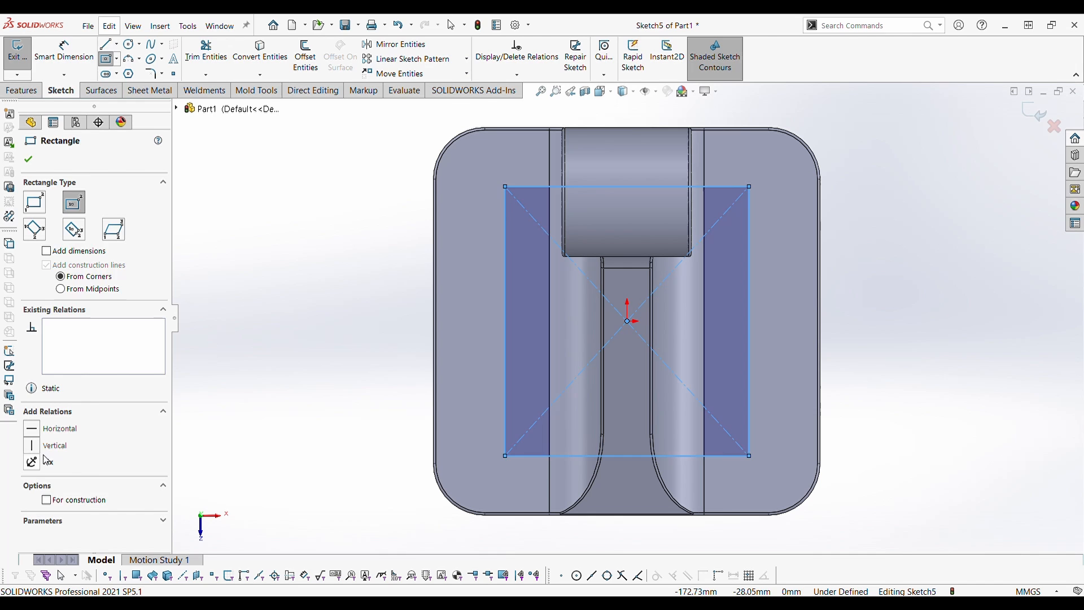
# Cut the base plate's corner mounting holes and convert the rib face outline into a new sketch.
pyautogui.click(62, 52)
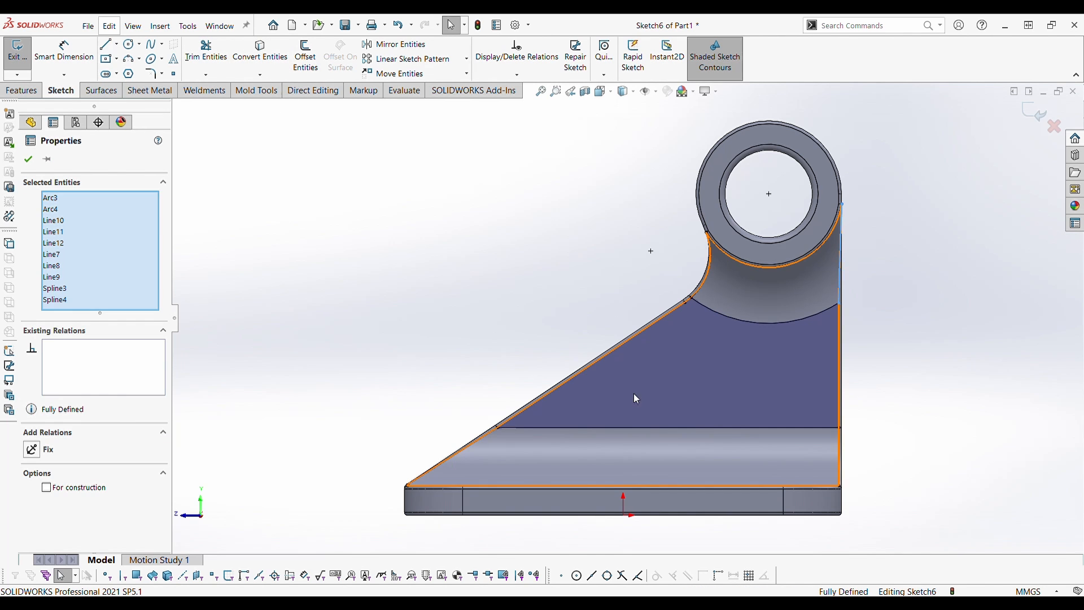
# Offset the rib outline inward, trim the excess line, and round the pocket corners 5 mm.
pyautogui.click(305, 56)
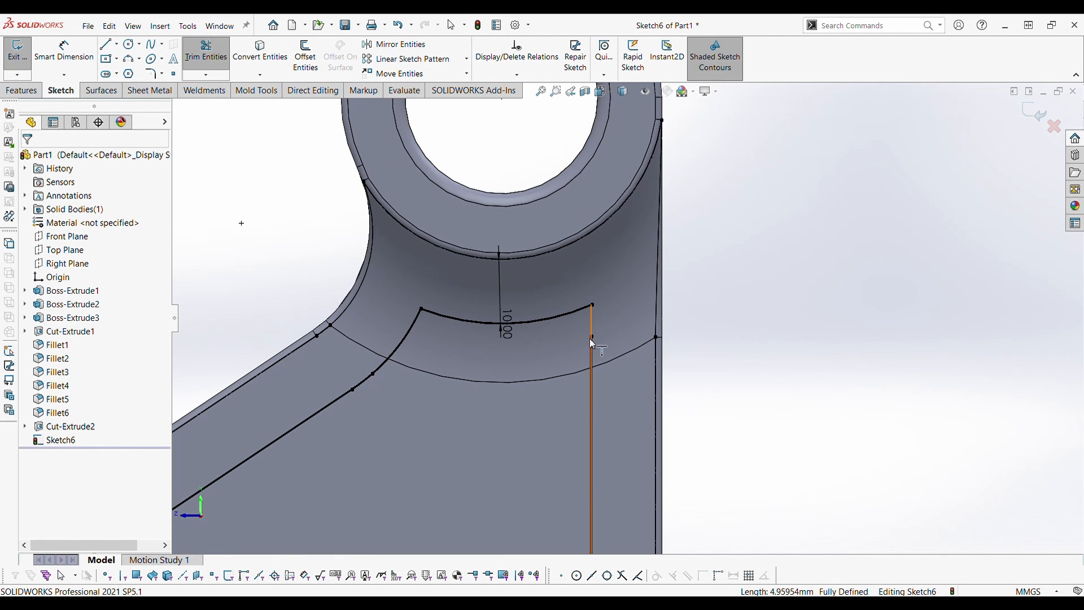
pyautogui.click(151, 67)
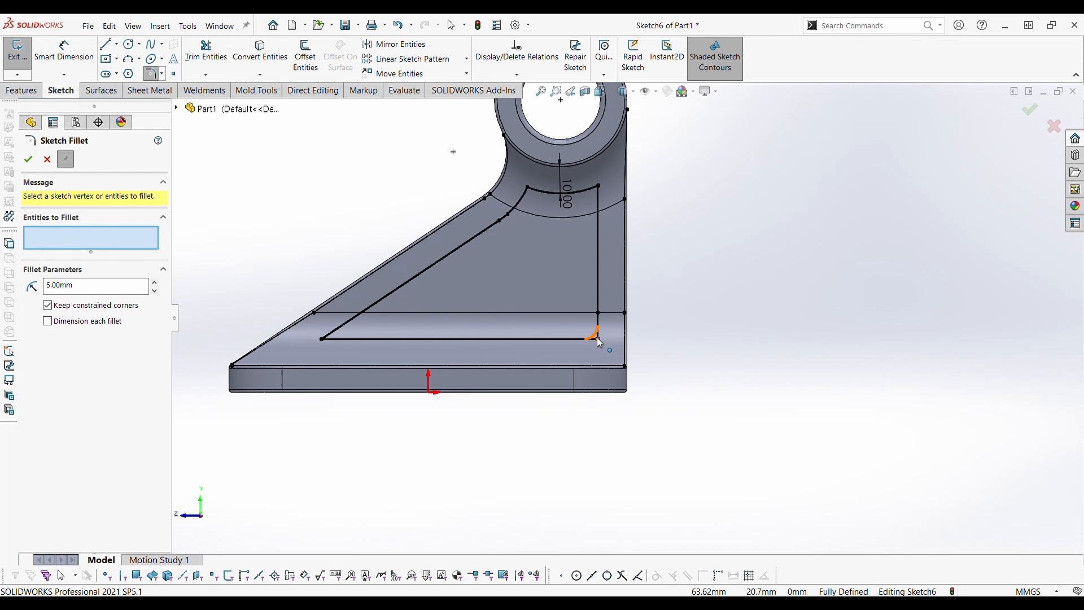
pyautogui.click(206, 55)
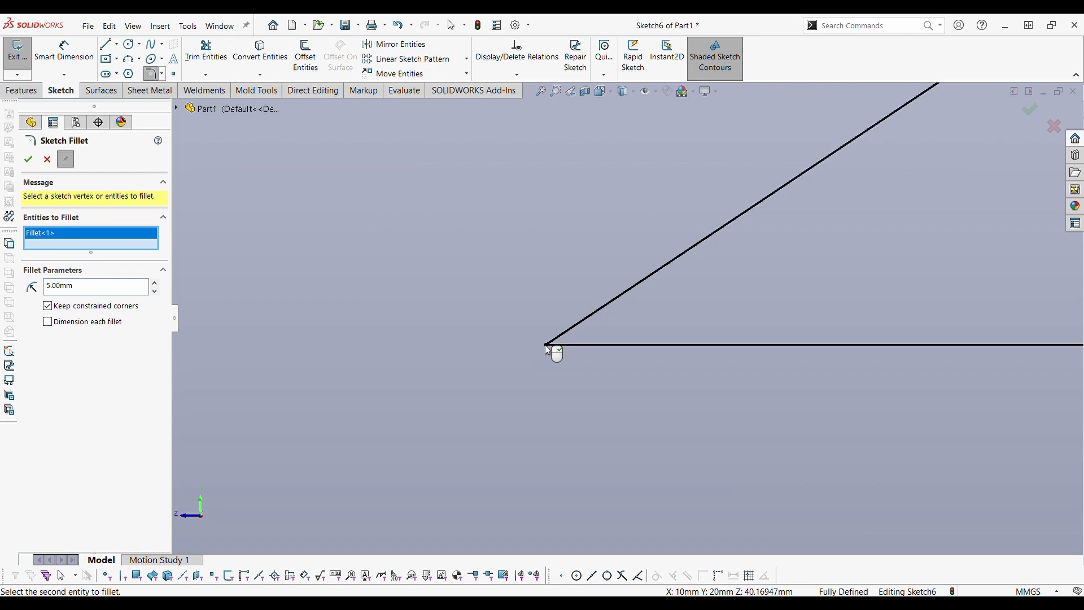
pyautogui.click(205, 51)
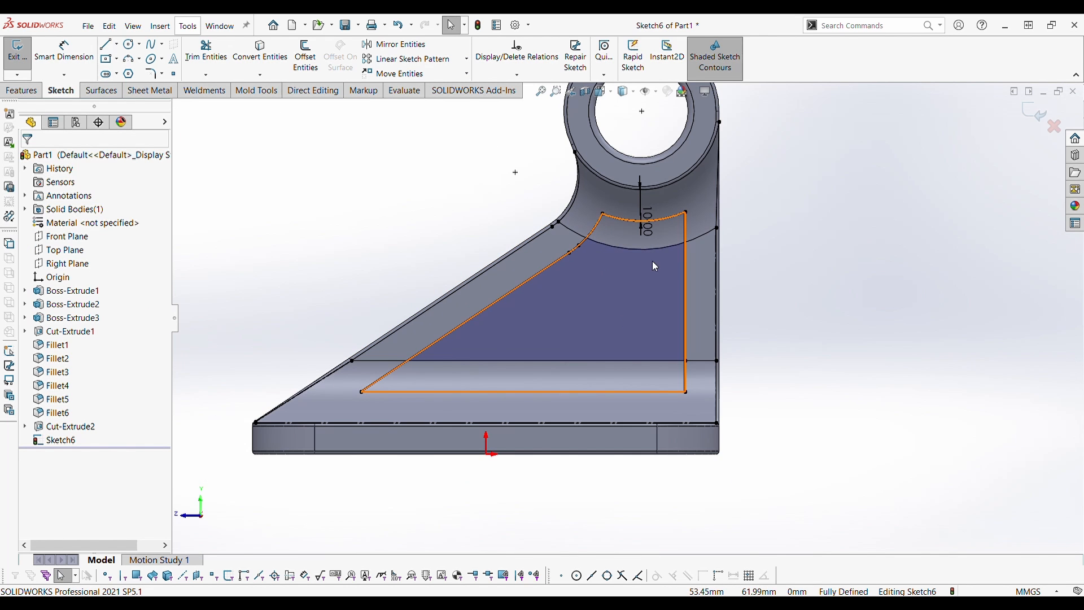
pyautogui.moveTo(653, 266); pyautogui.dragTo(529, 343)
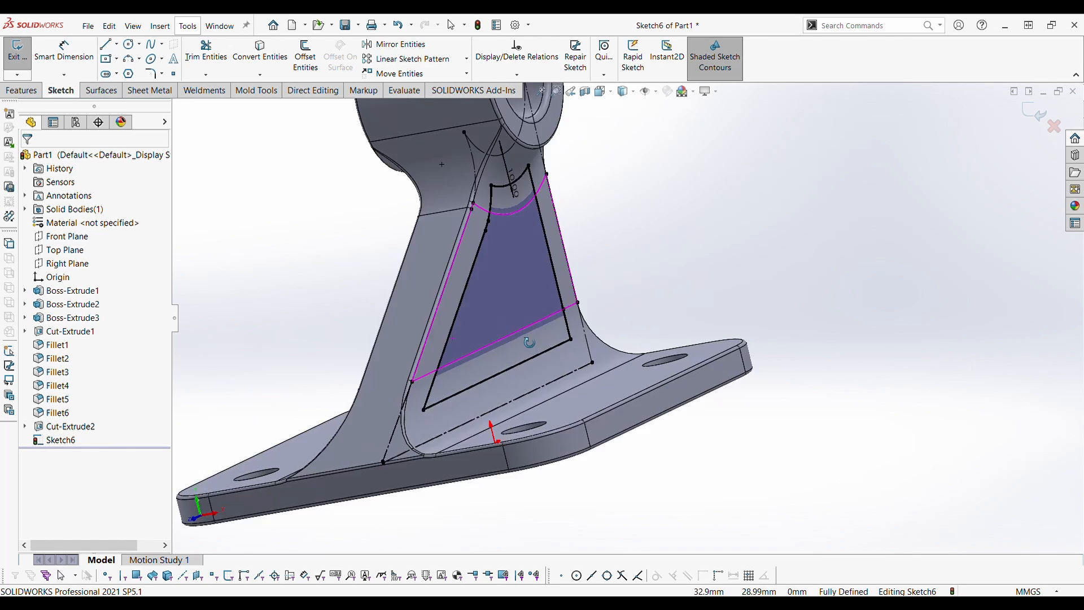
pyautogui.click(98, 90)
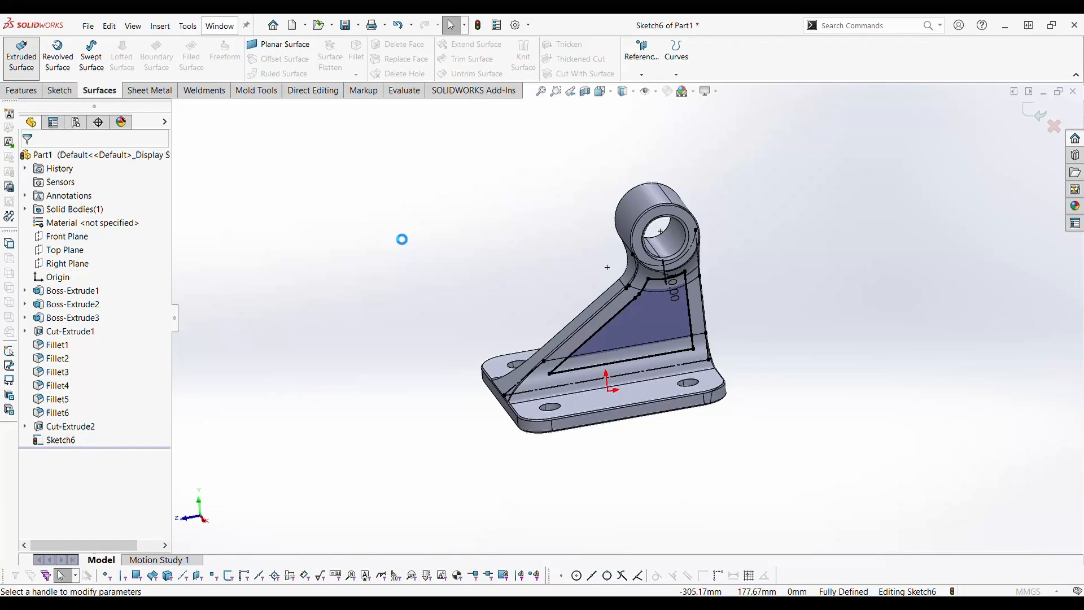
# Extrude the pocket outline into a 50 mm mid-plane surface and fillet the pocket edges 5 mm.
pyautogui.click(21, 55)
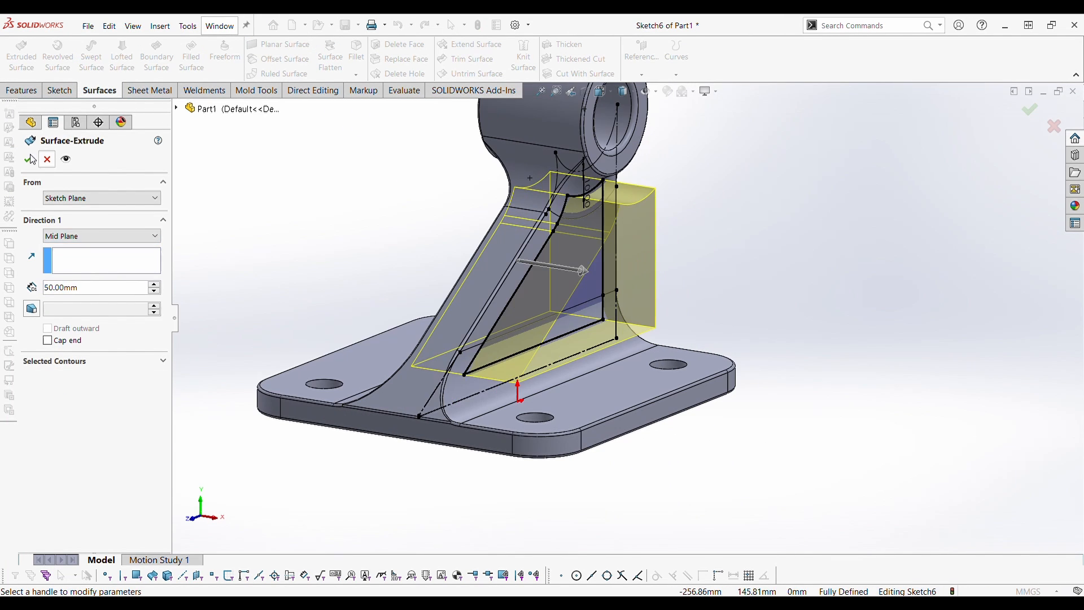
pyautogui.click(355, 52)
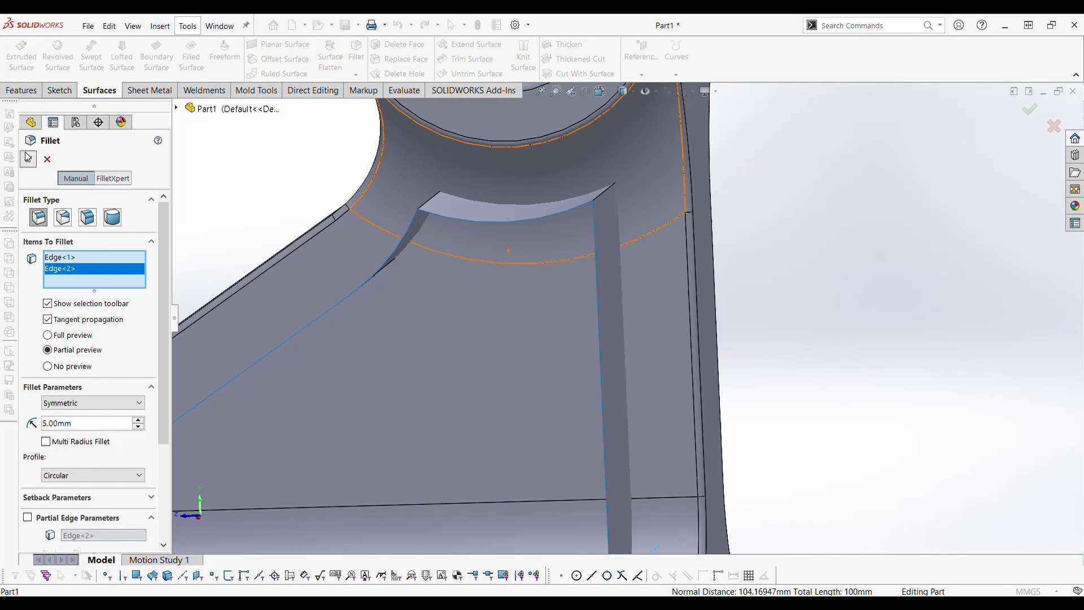
pyautogui.click(1029, 109)
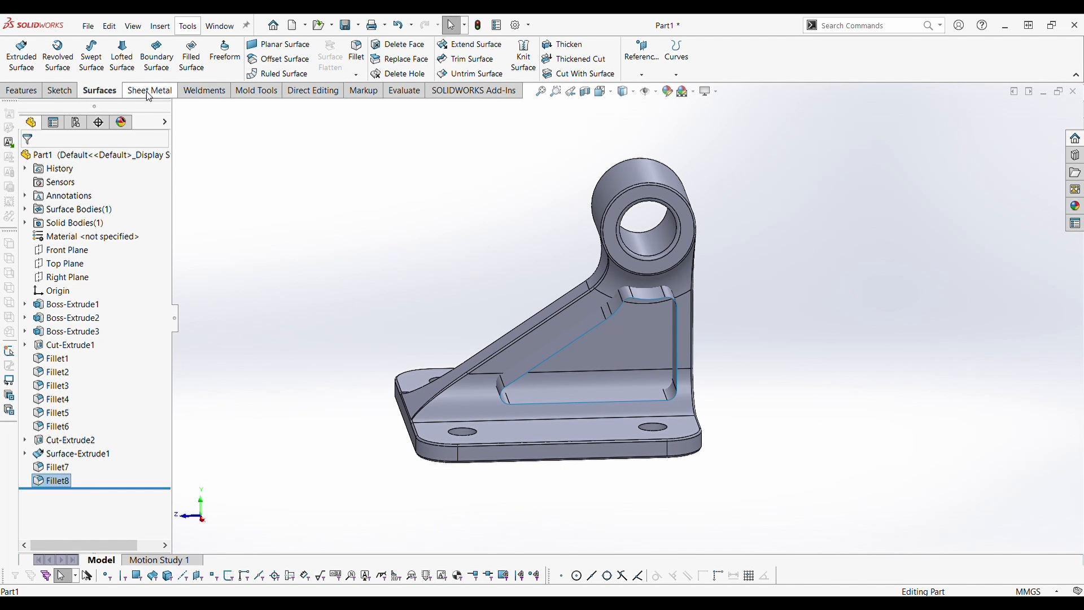
# Split the bracket with Fillet8, keeping both bodies including Body 2, then switch to gyroid2.
pyautogui.click(312, 90)
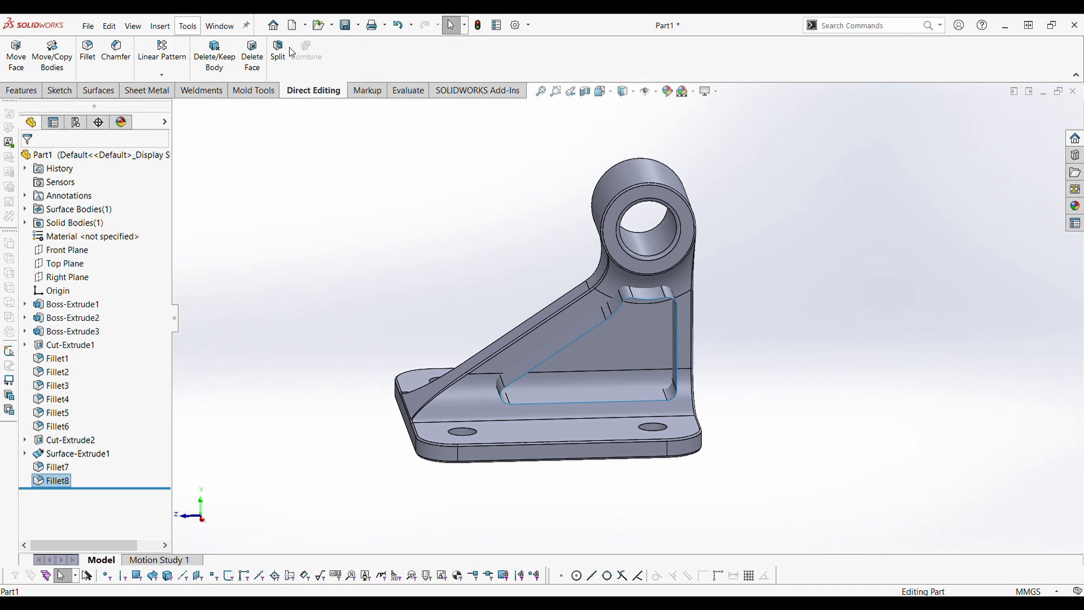
pyautogui.click(277, 50)
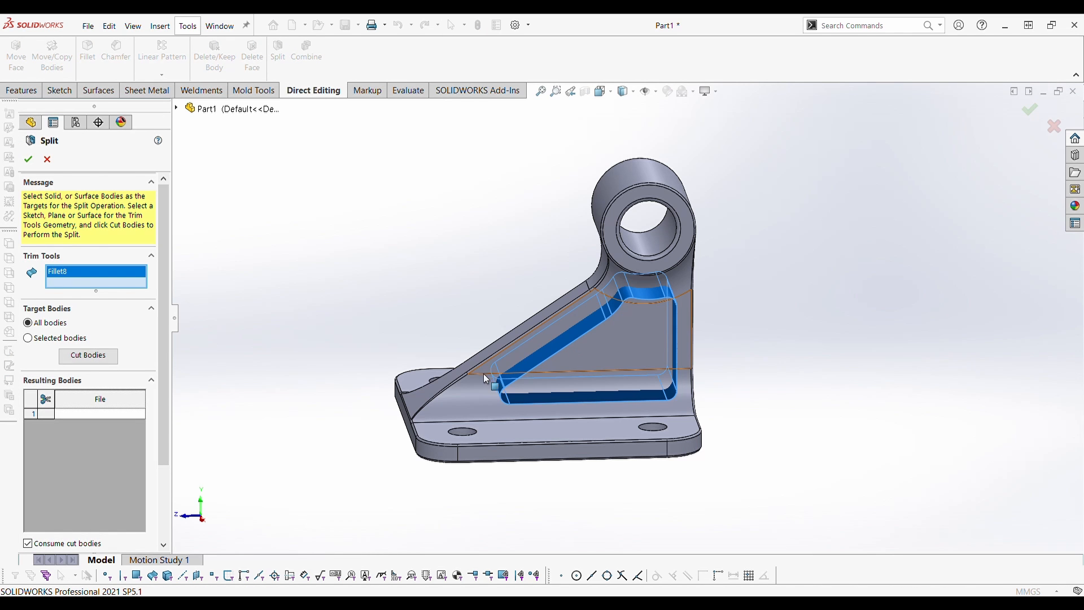
pyautogui.click(88, 354)
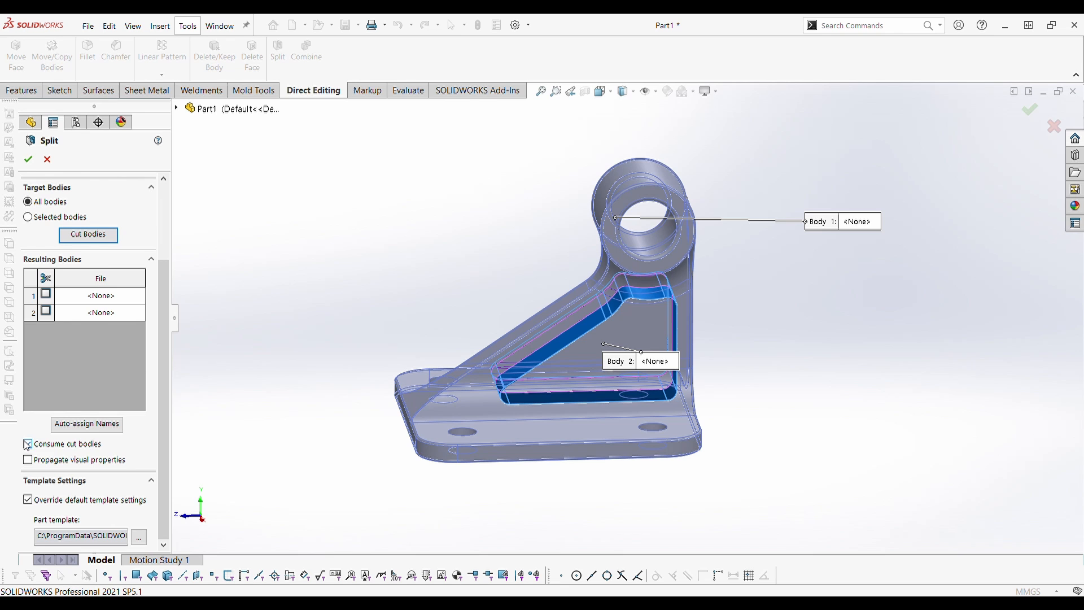
pyautogui.click(28, 443)
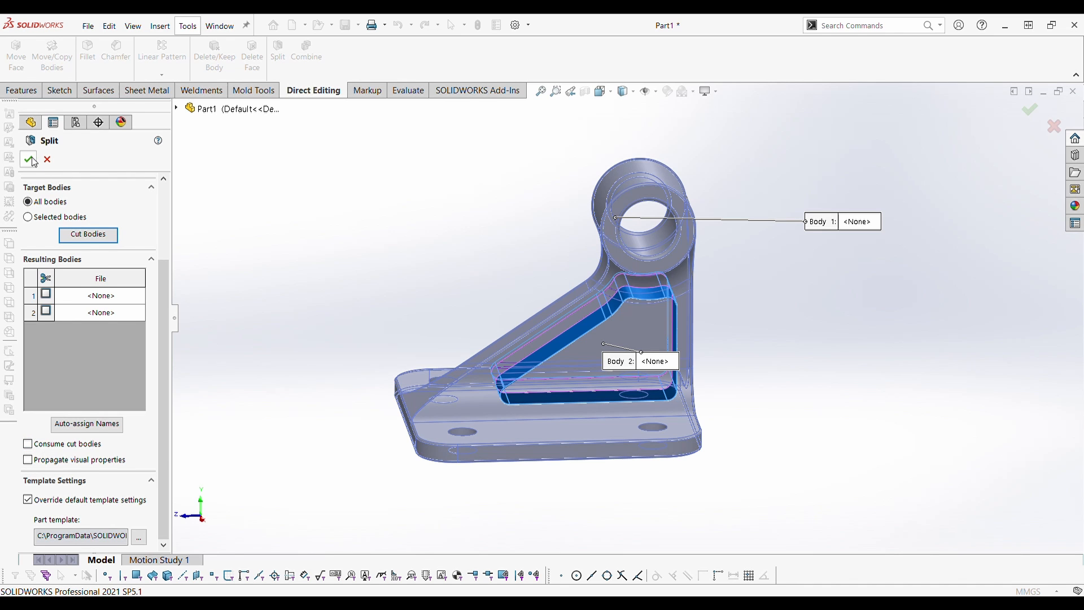
pyautogui.click(45, 312)
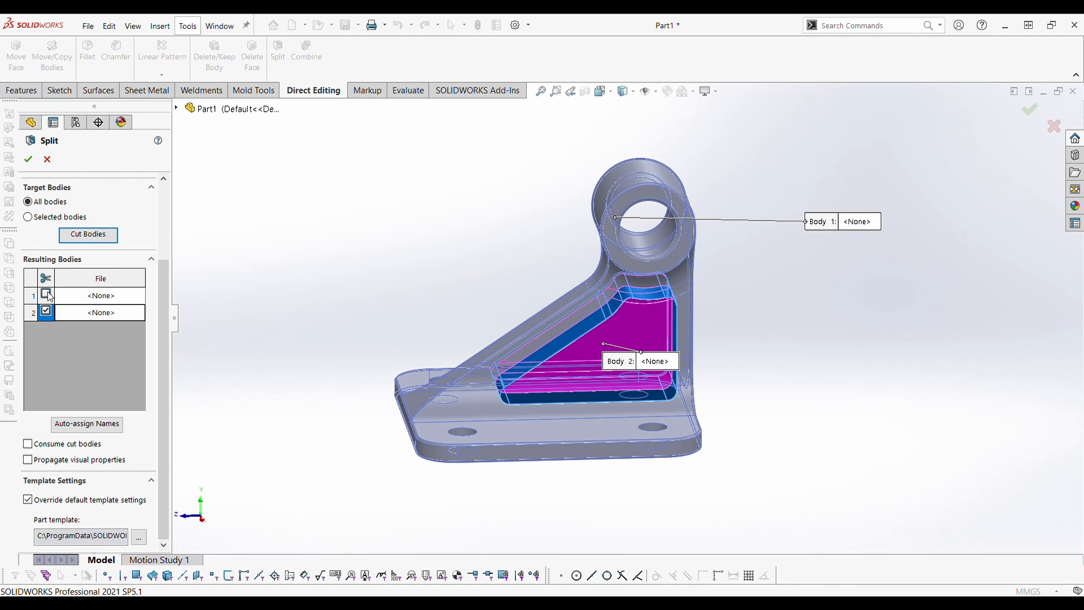
pyautogui.click(28, 159)
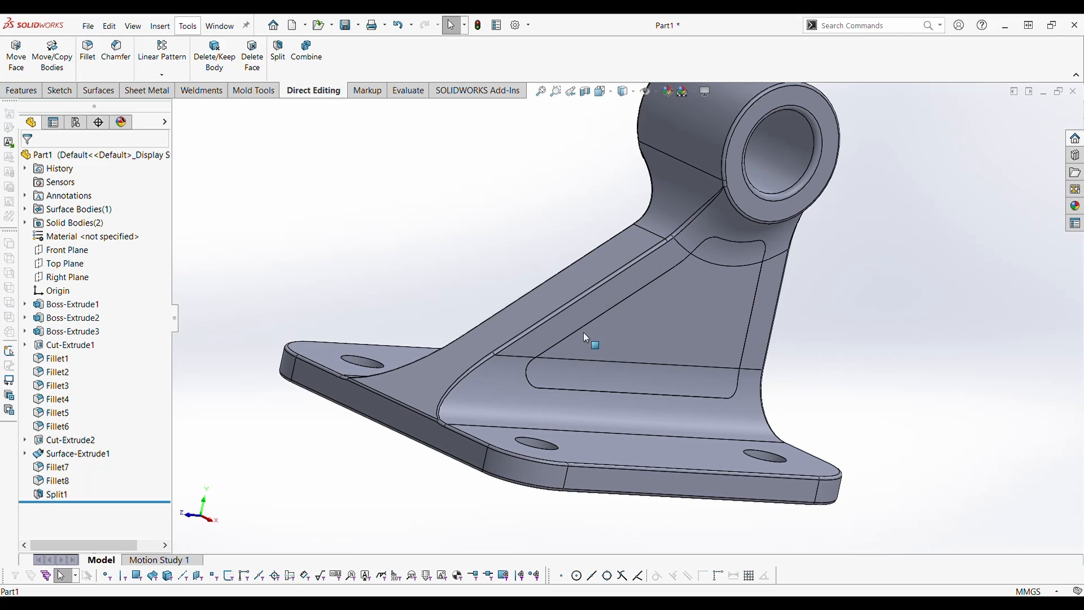
pyautogui.click(588, 297)
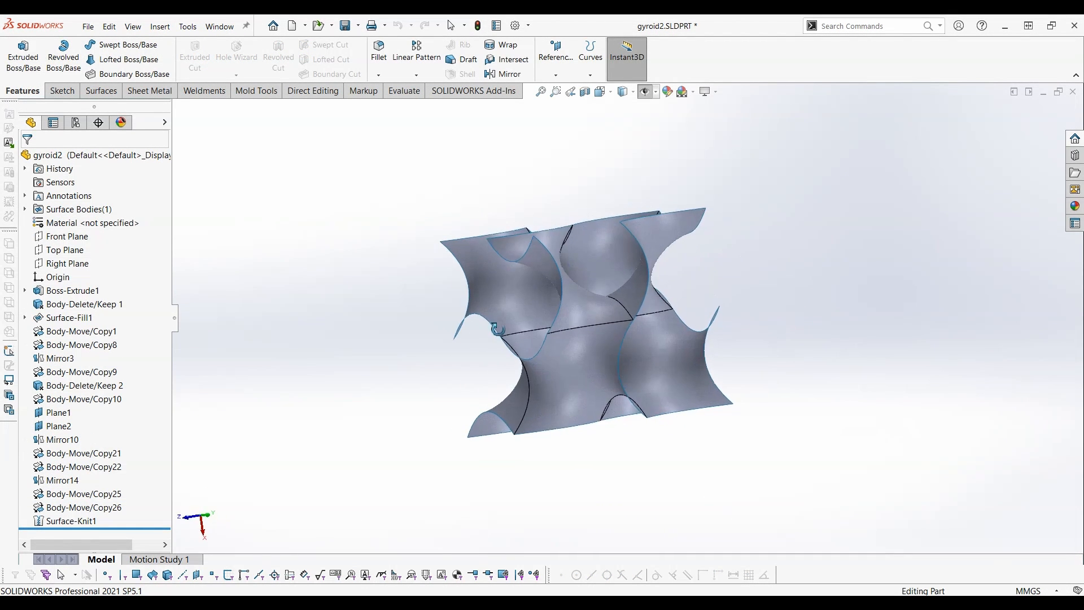
# Linear-pattern the Surface-Knit1 cell at 20 mm: 4 instances one way, 5 the other.
pyautogui.moveTo(496, 328); pyautogui.dragTo(560, 364)
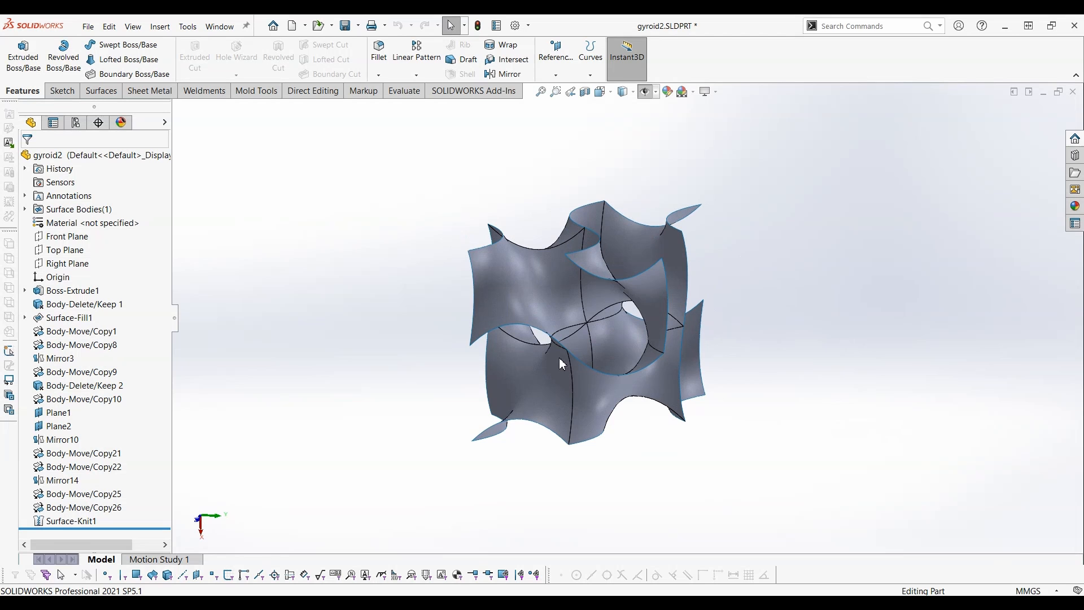
pyautogui.moveTo(416, 57)
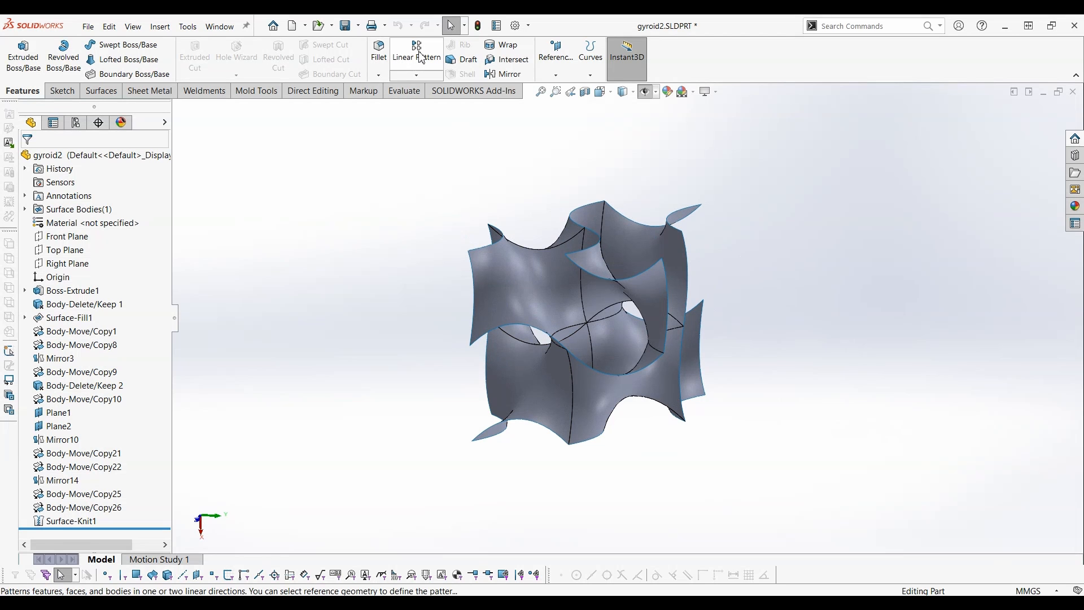
pyautogui.click(416, 57)
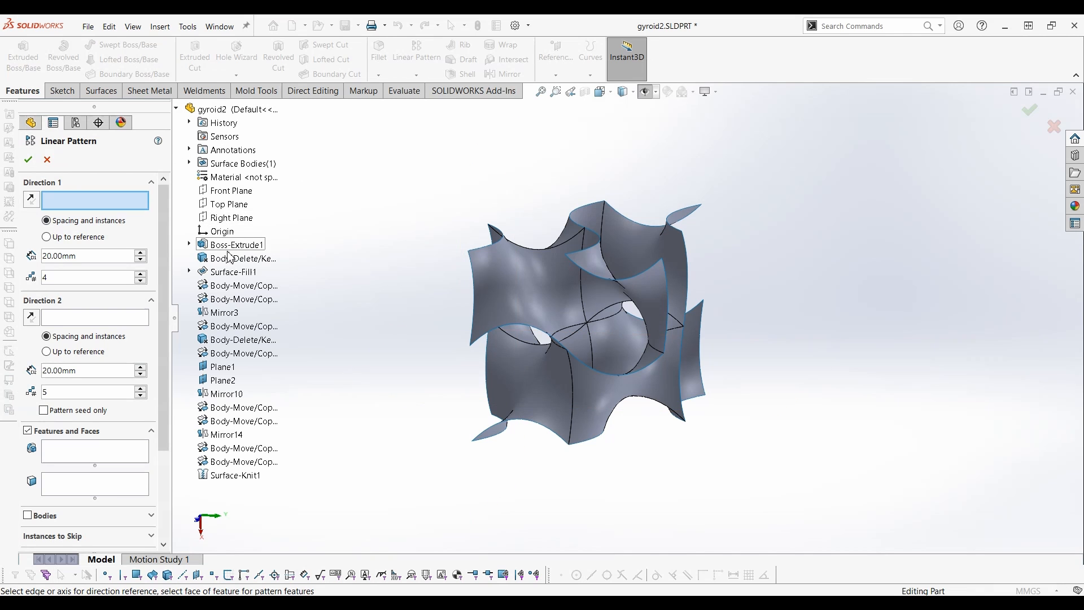
pyautogui.click(230, 217)
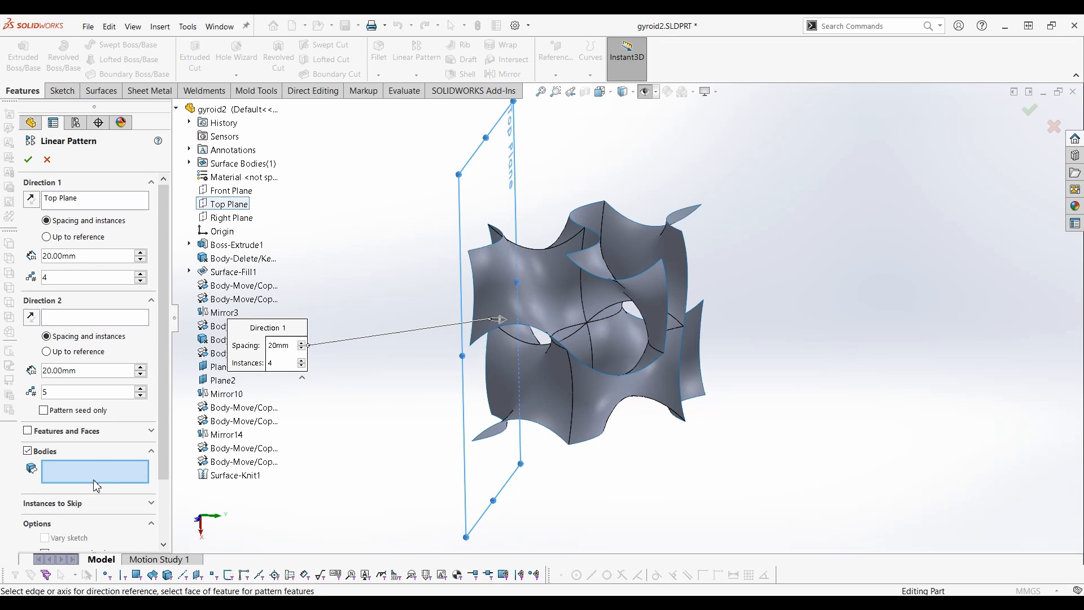
pyautogui.click(239, 475)
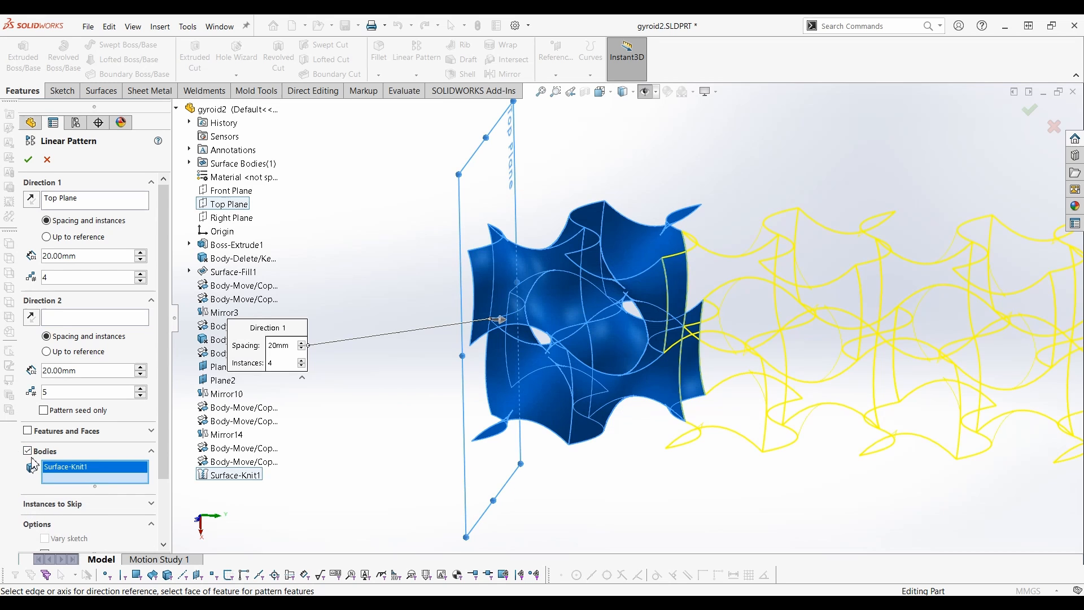
pyautogui.click(95, 317)
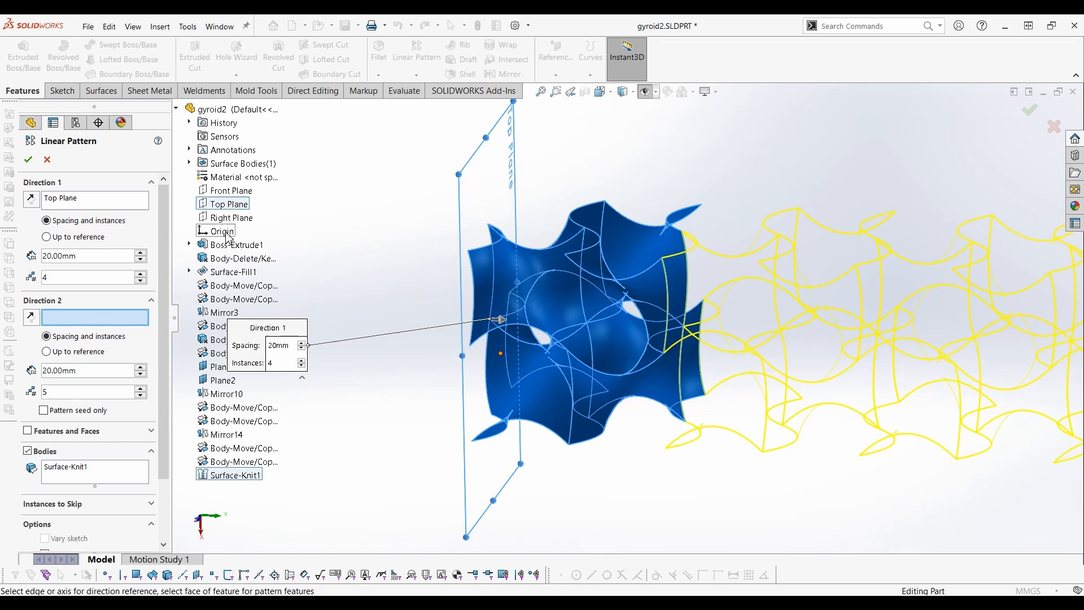
pyautogui.click(228, 217)
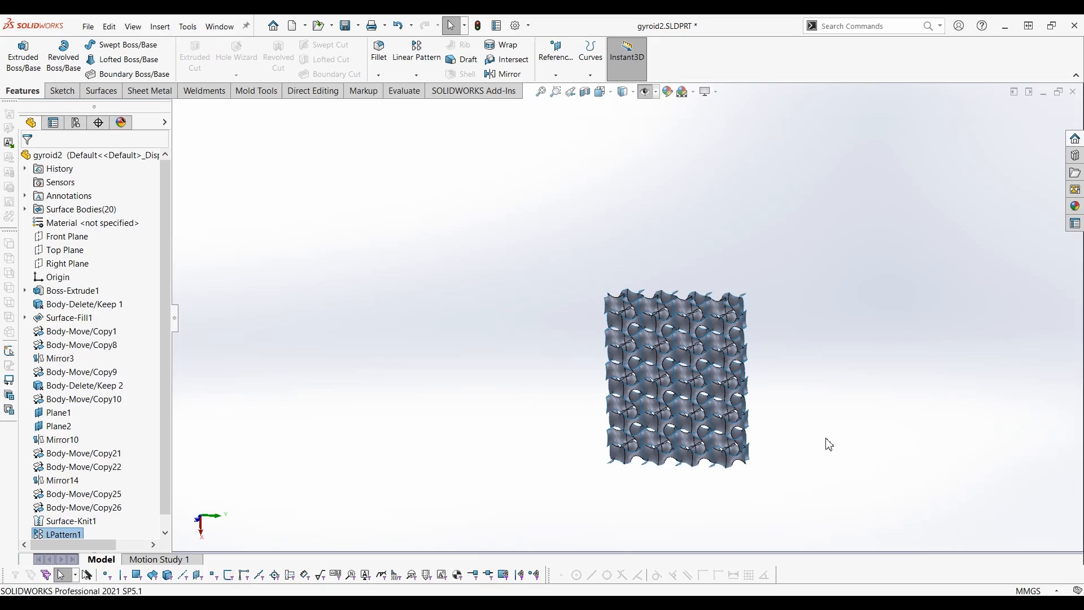
pyautogui.moveTo(678, 379); pyautogui.dragTo(802, 287)
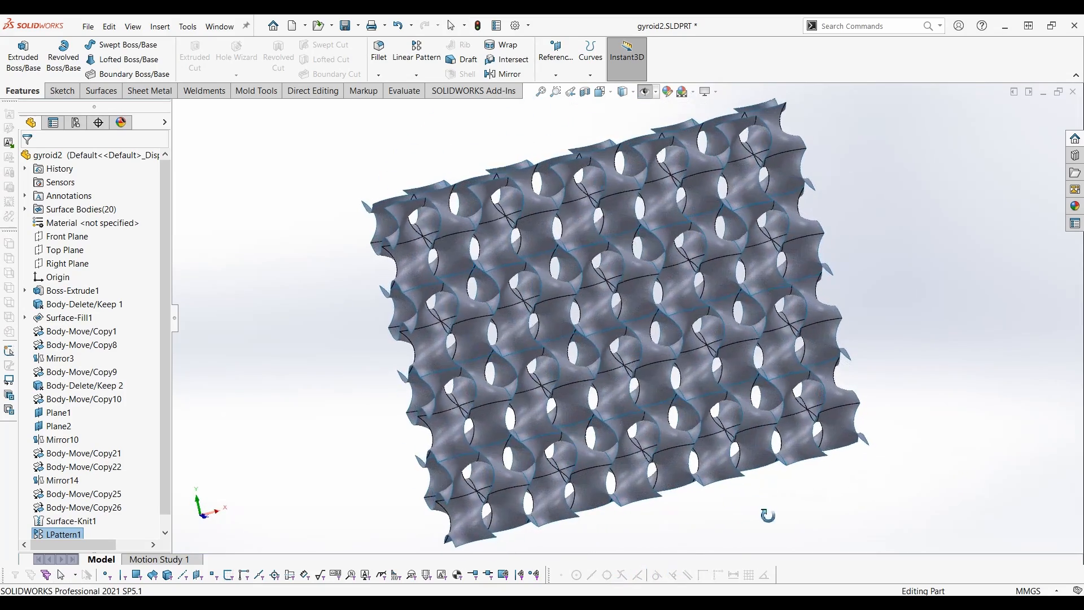
# Knit all LPattern1 bodies and Surface-Knit1 together into a single lattice surface.
pyautogui.click(99, 90)
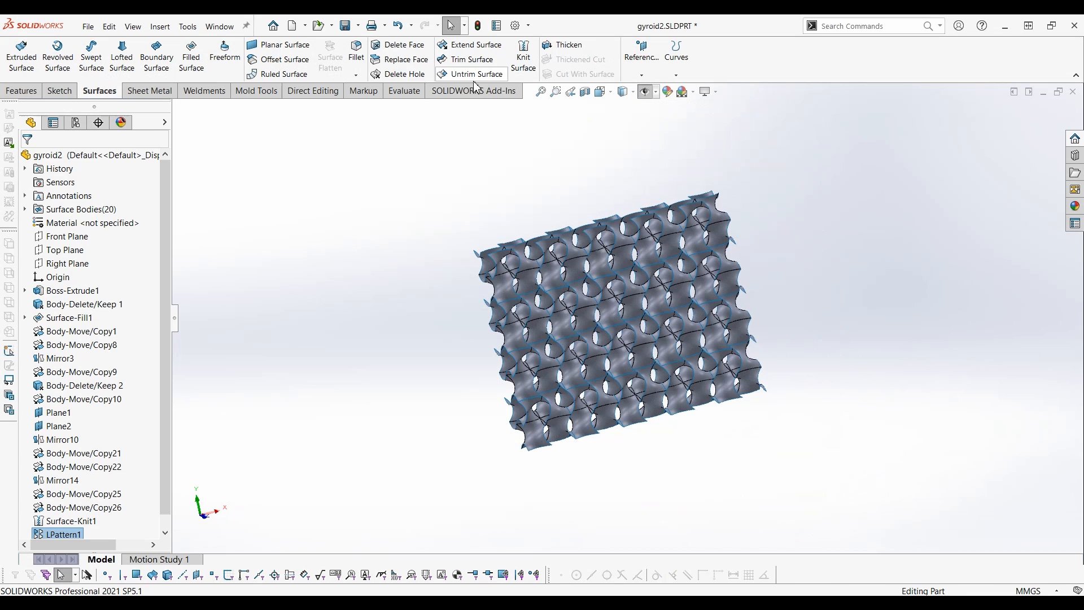
pyautogui.click(523, 55)
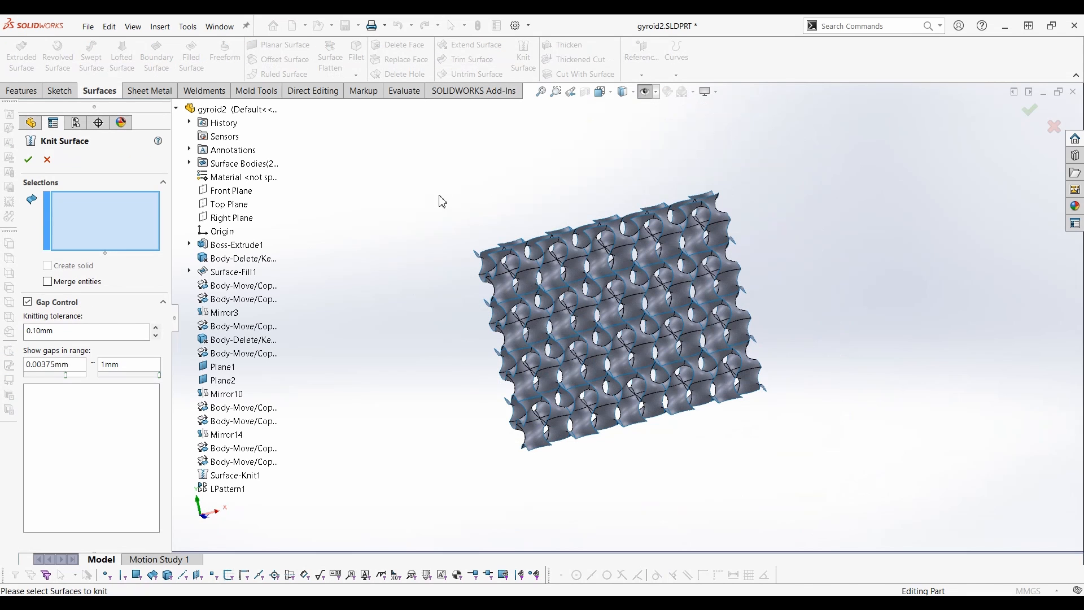
pyautogui.click(226, 488)
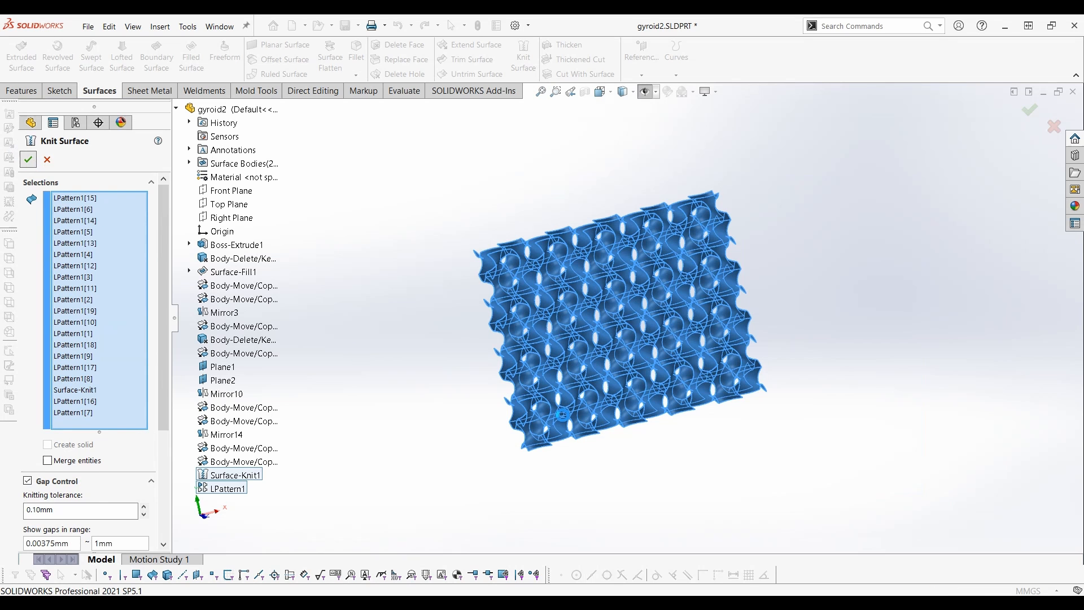
pyautogui.click(27, 160)
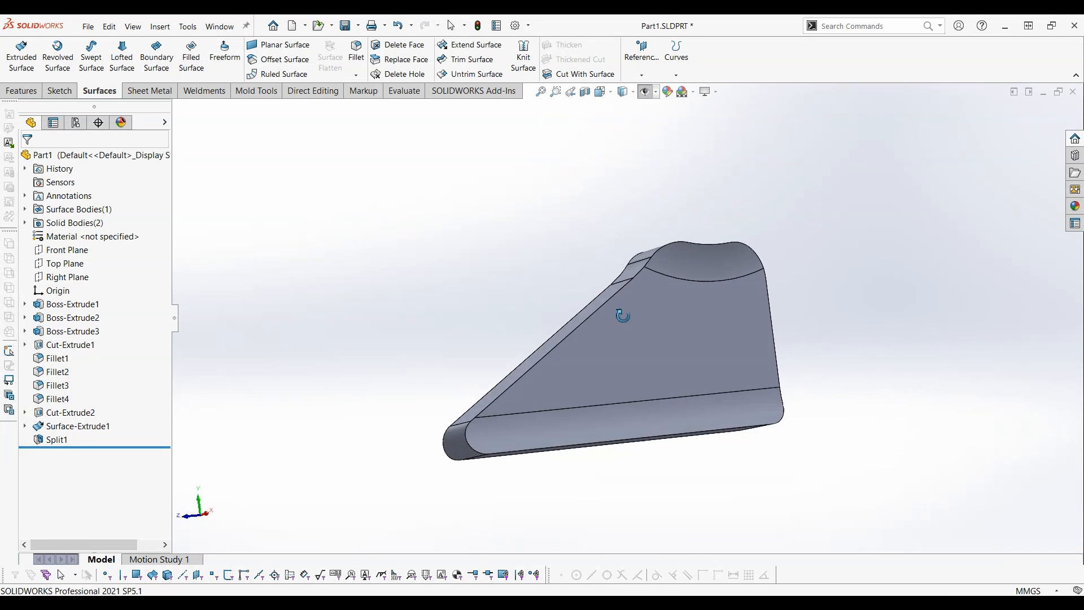
# Insert the open gyroid2 part into the bracket, placed beside the pocket and rotated 90°.
pyautogui.click(159, 26)
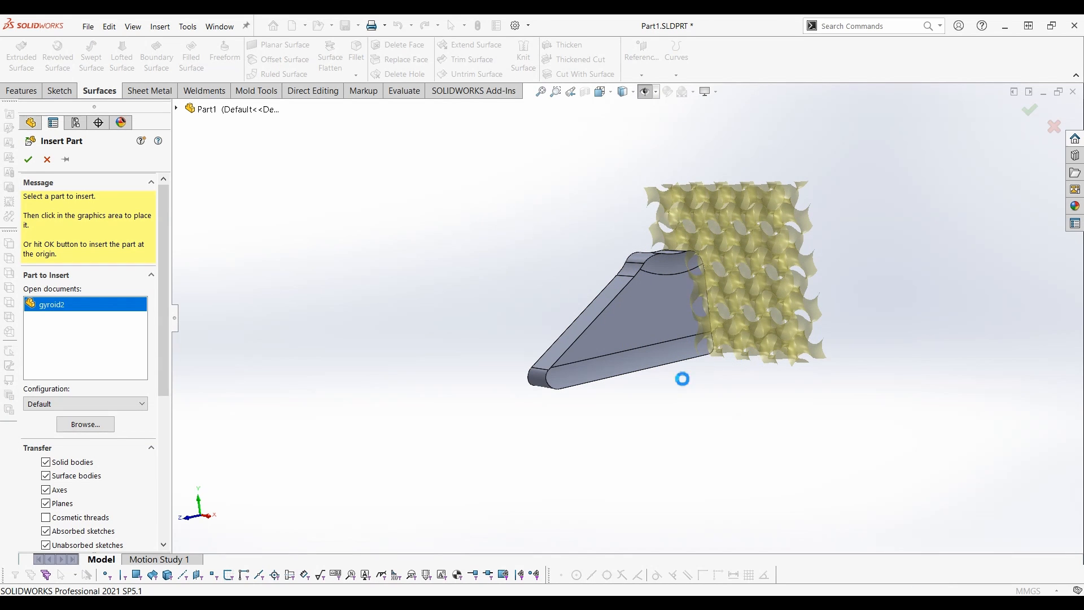
pyautogui.click(682, 379)
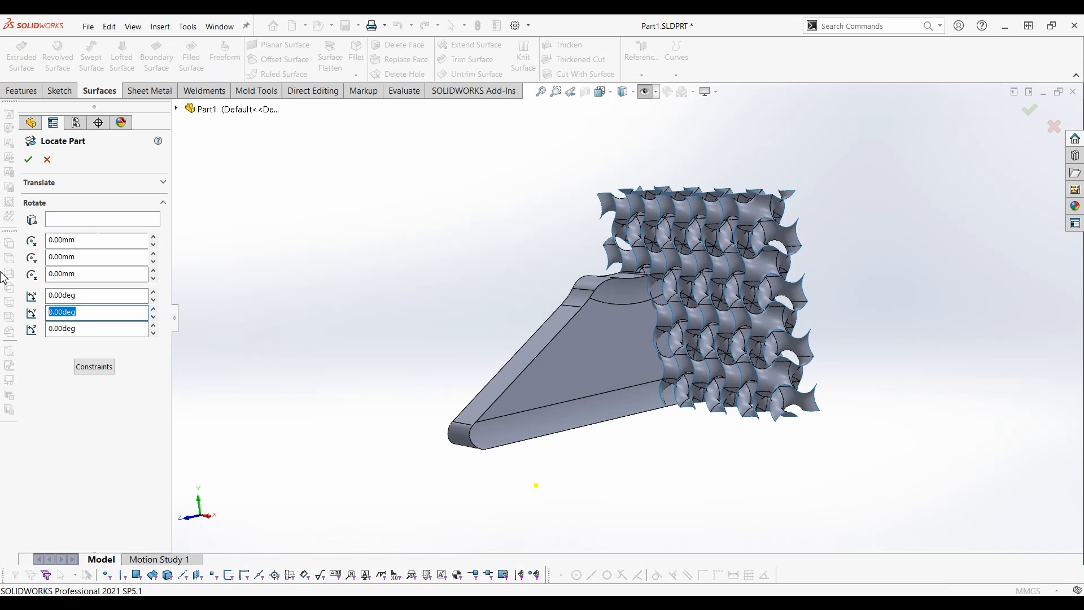
pyautogui.write('90')
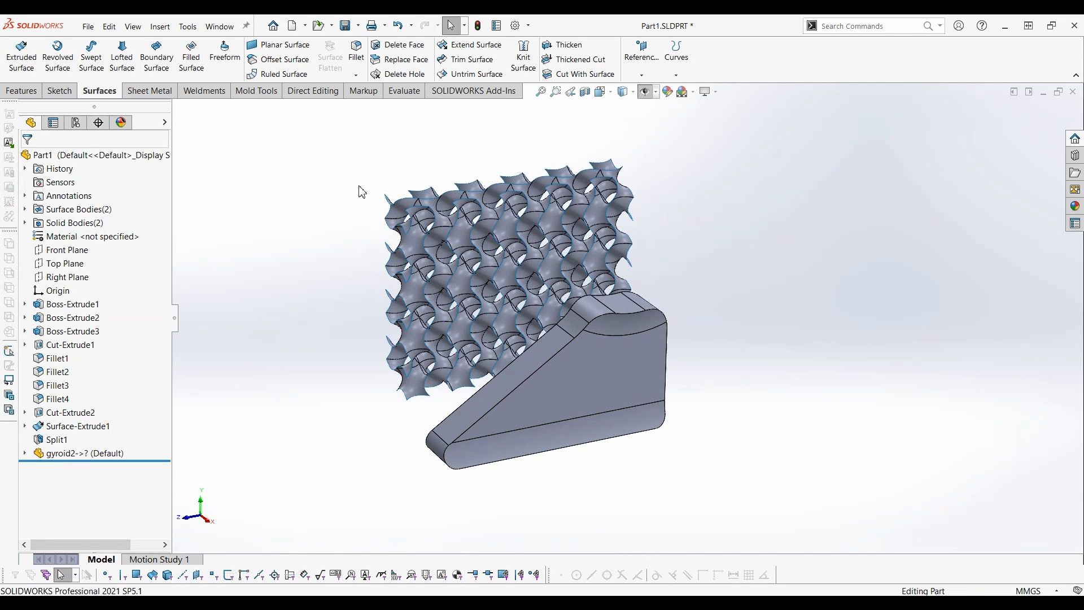
pyautogui.click(312, 90)
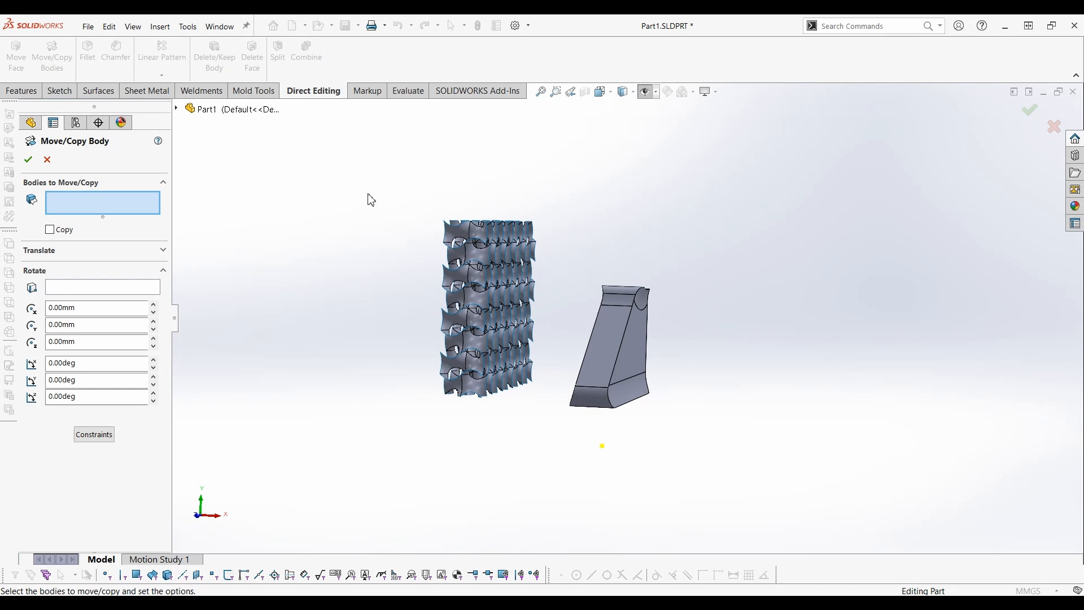
# Move the gyroid2 lattice body along X, Y and Z until it overlaps the pocket body.
pyautogui.click(548, 420)
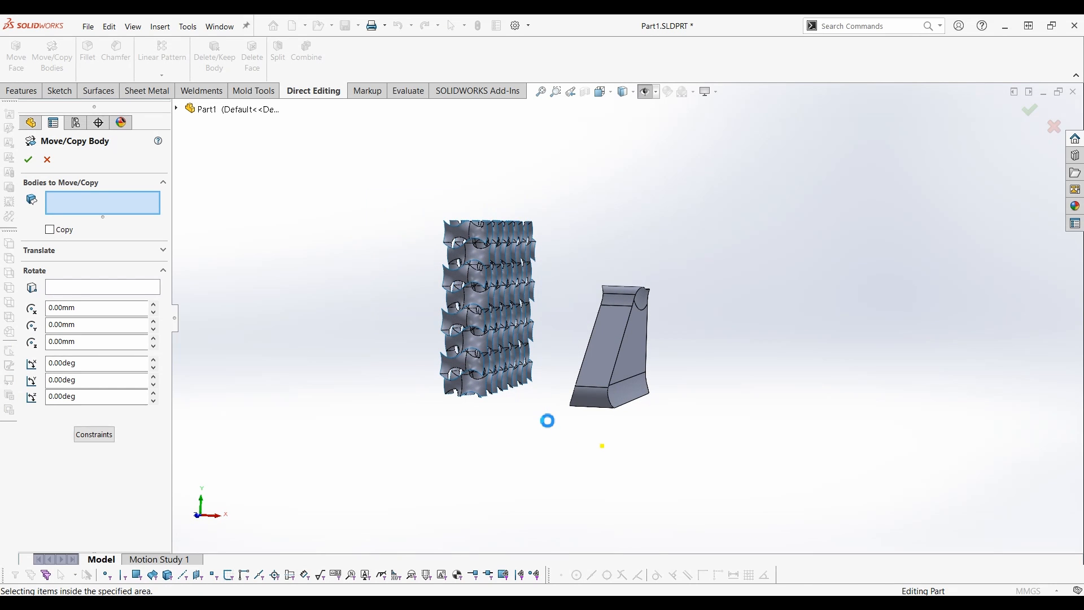
pyautogui.click(488, 308)
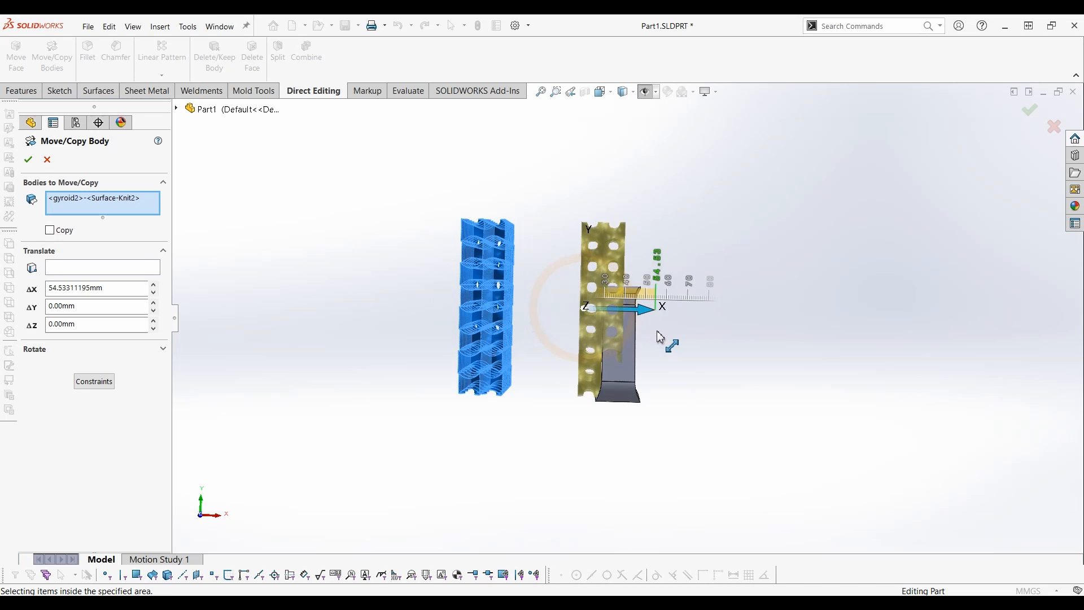
pyautogui.moveTo(629, 307); pyautogui.dragTo(671, 307)
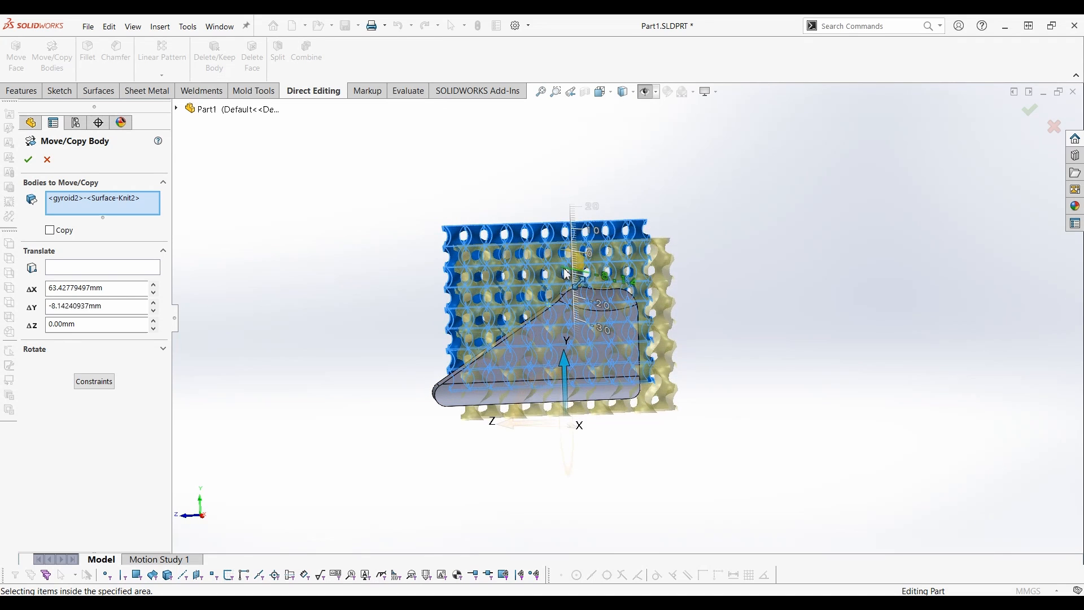
pyautogui.moveTo(565, 277); pyautogui.dragTo(501, 428)
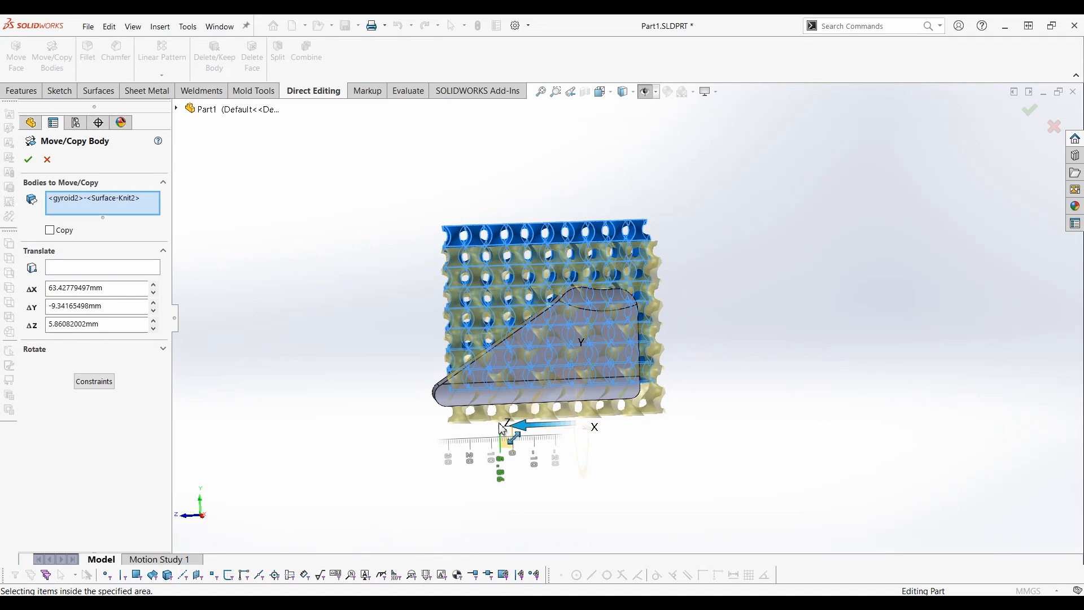
pyautogui.moveTo(501, 427); pyautogui.dragTo(566, 363)
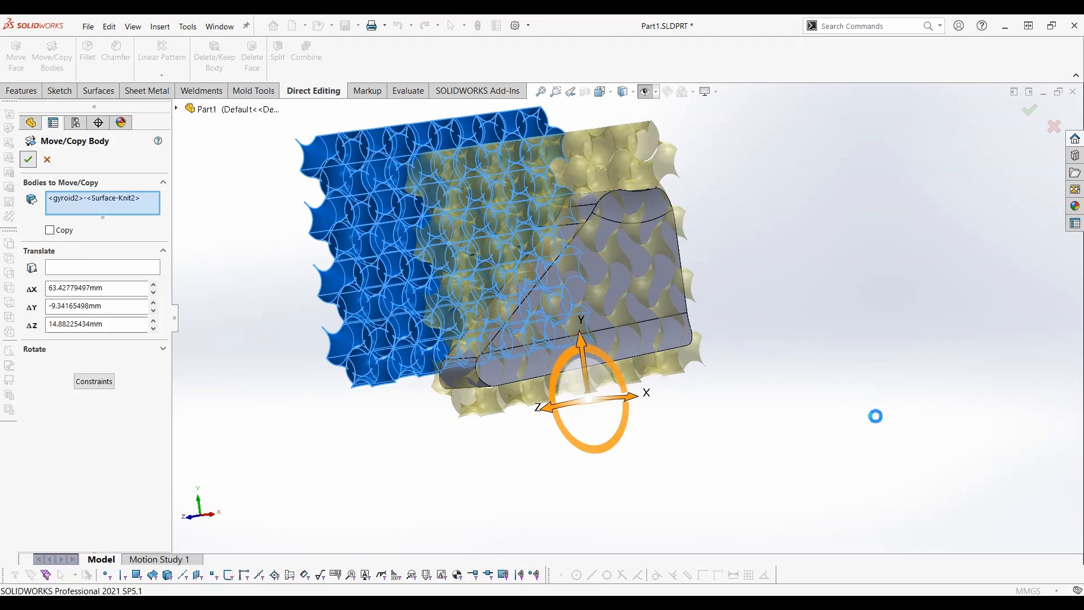
pyautogui.click(27, 160)
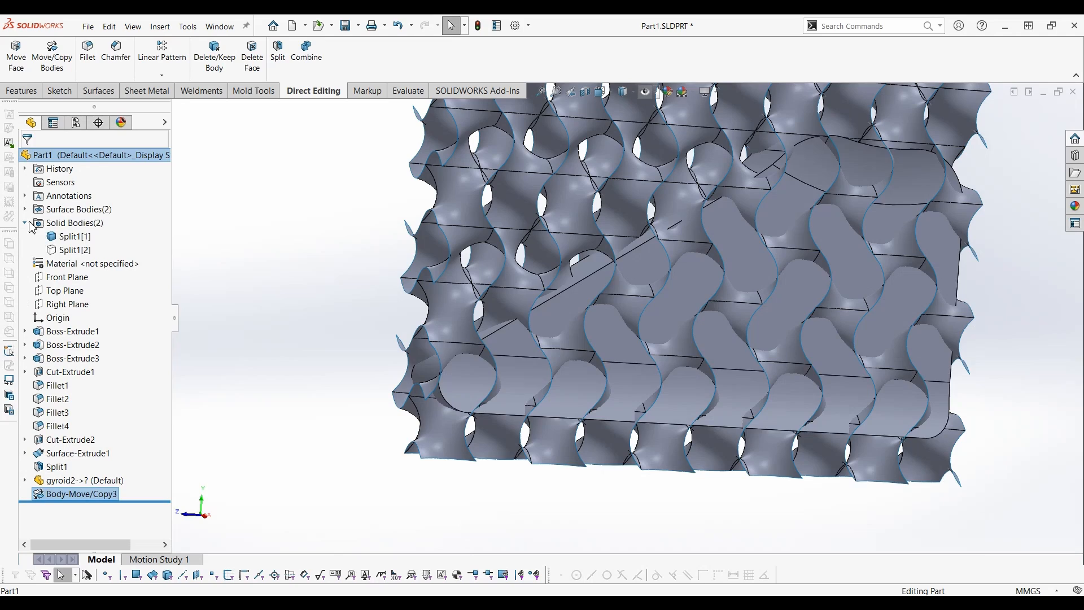
# Thicken the gyroid knit surface by 0.50 mm into a solid body.
pyautogui.click(71, 236)
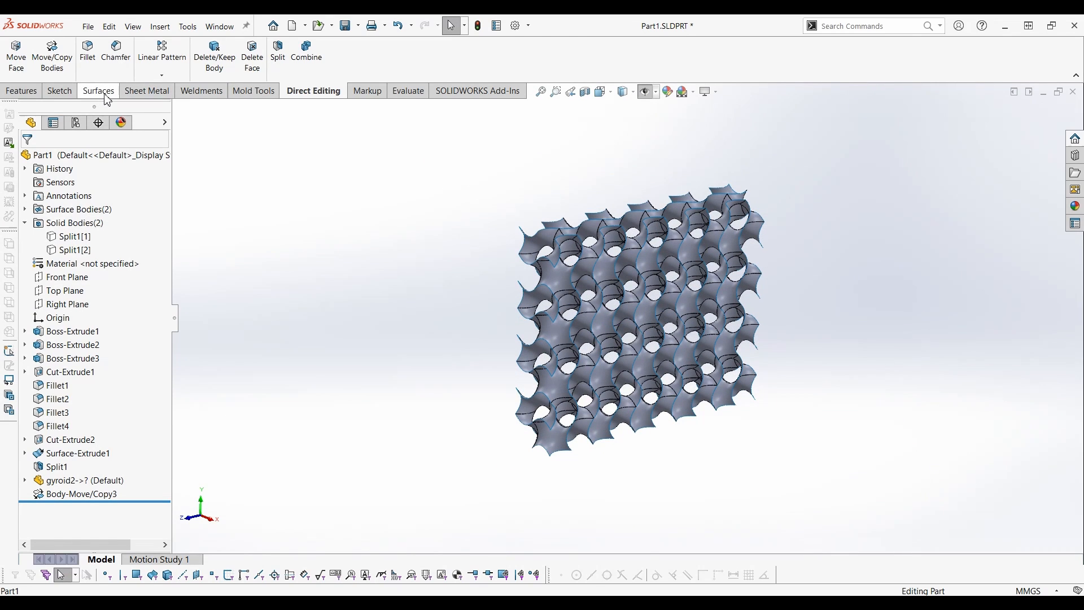
pyautogui.click(98, 90)
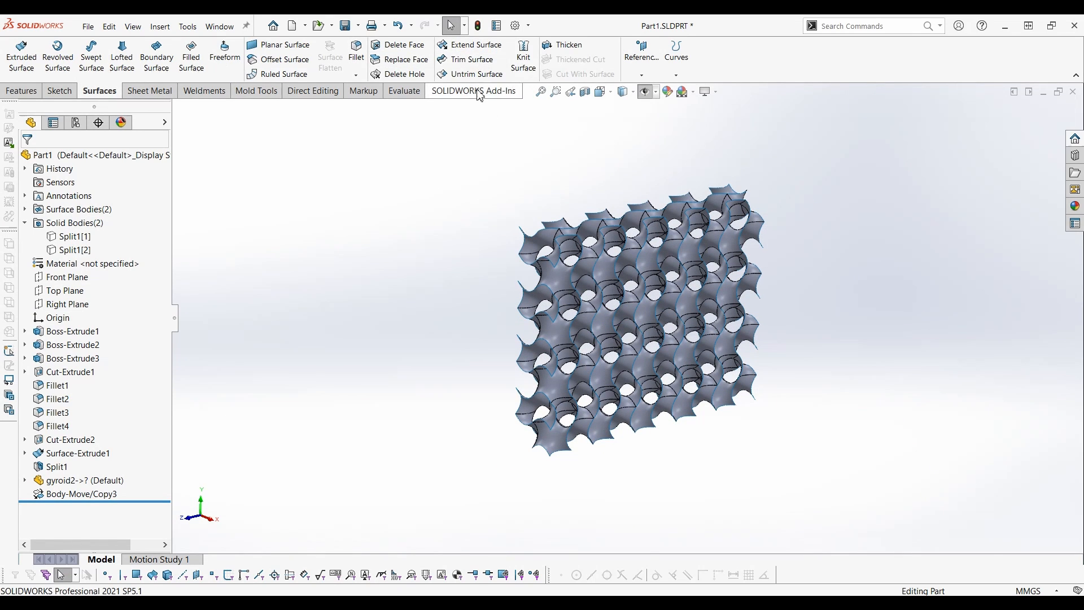
pyautogui.click(567, 44)
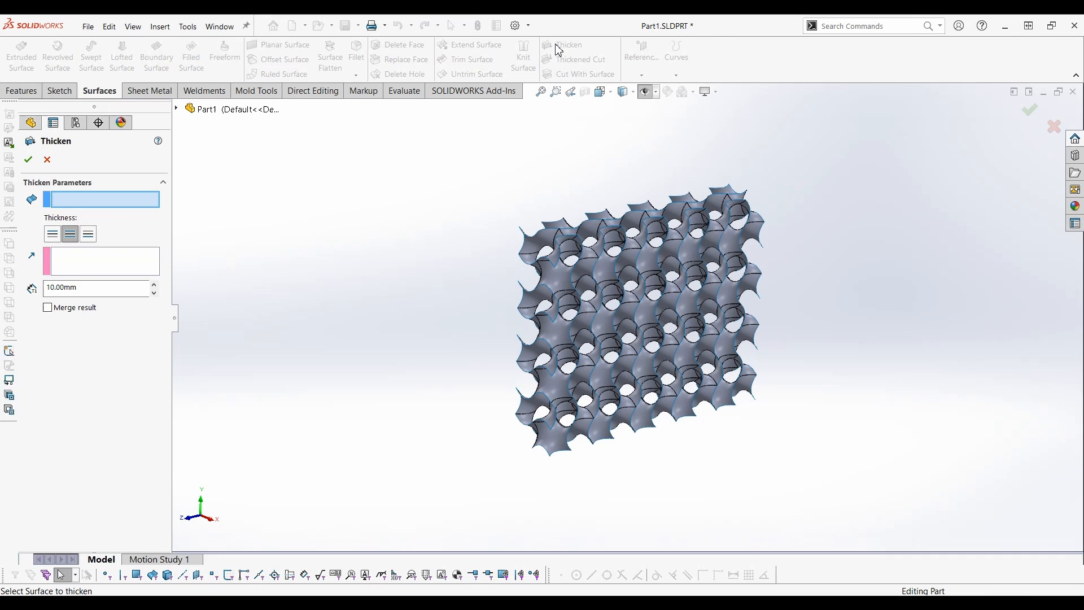
pyautogui.click(96, 288)
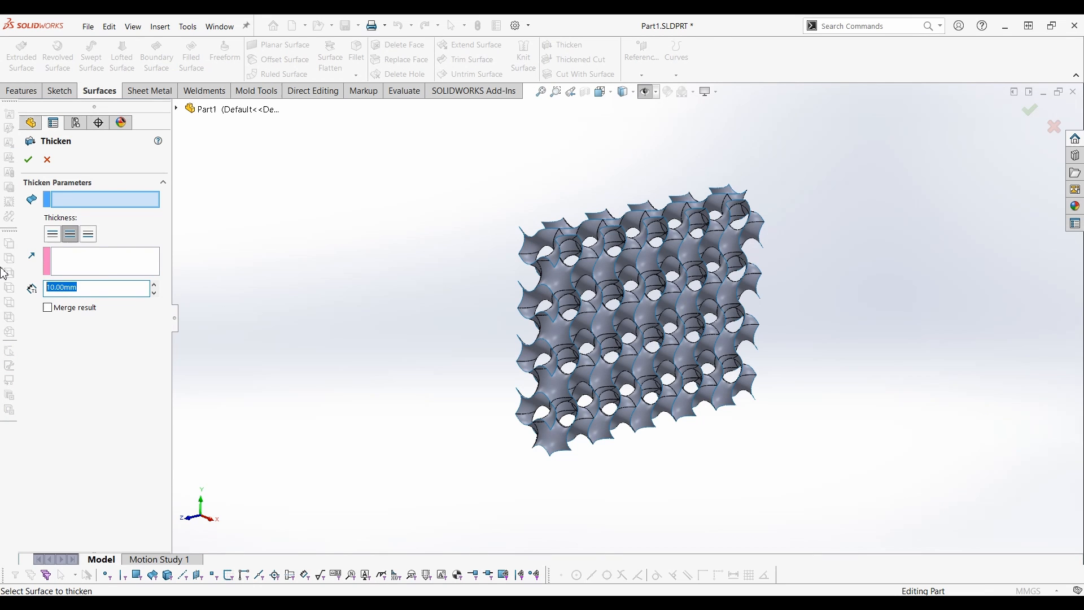
pyautogui.write('0')
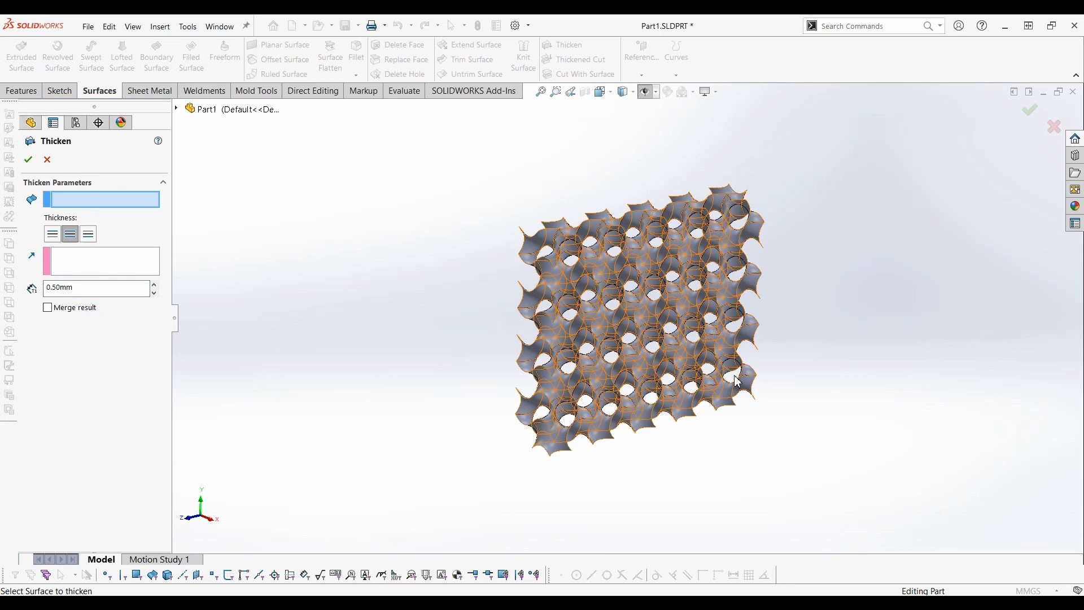
pyautogui.click(708, 366)
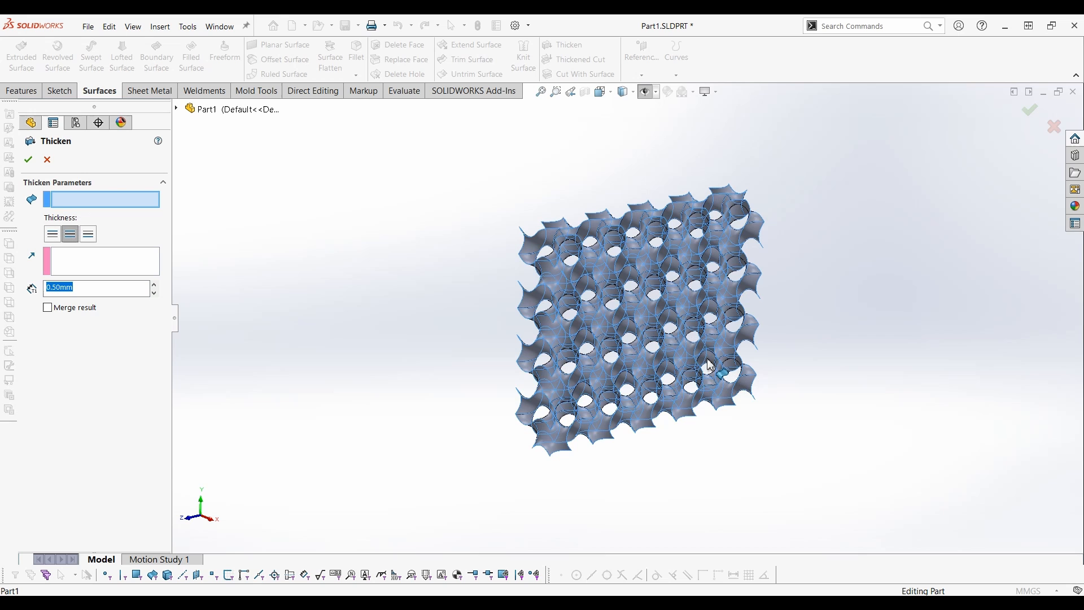
pyautogui.moveTo(709, 367)
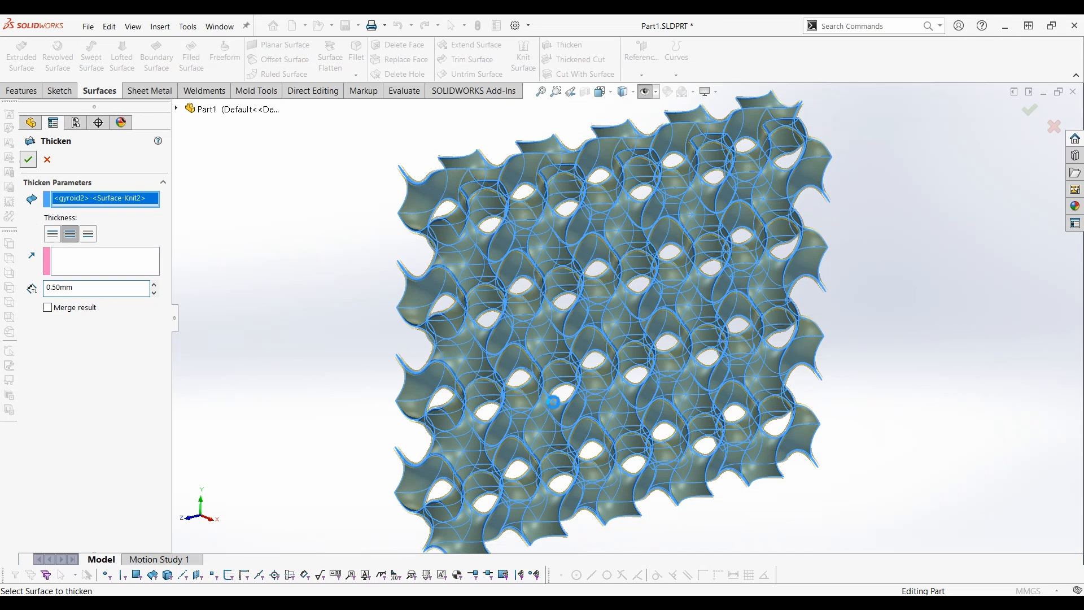
pyautogui.click(27, 160)
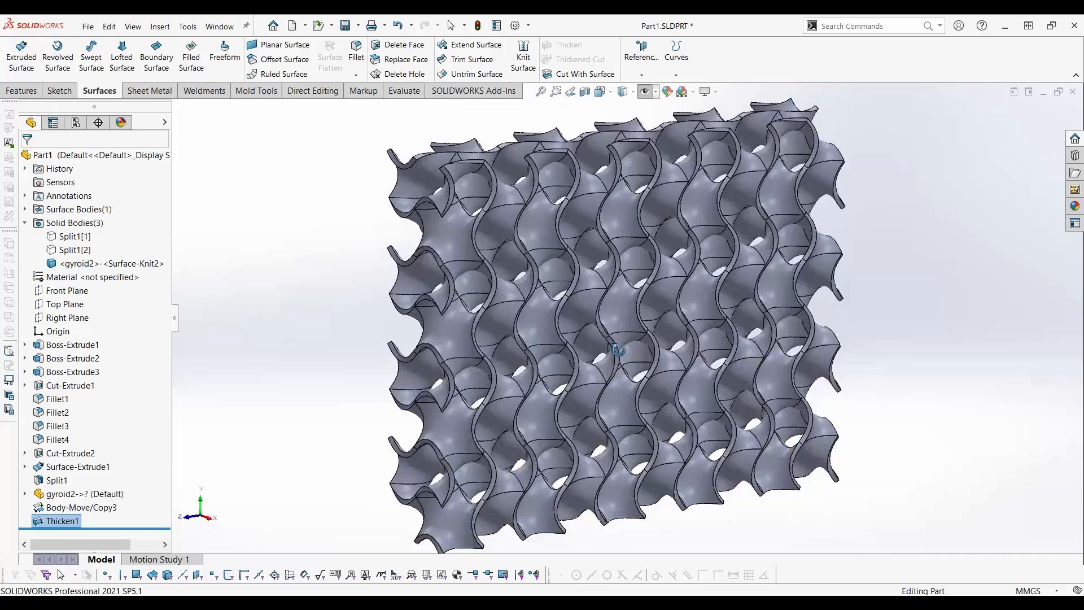
# Hide Split1[2], Common-combine Split1[1] with the thickened gyroid keeping all bodies, then reshow it.
pyautogui.click(71, 250)
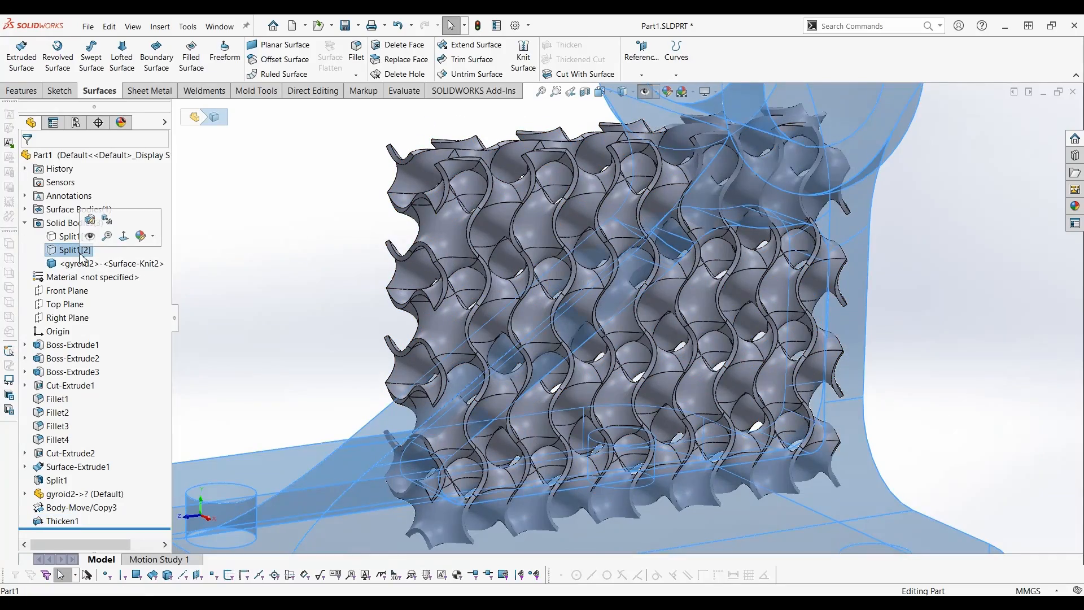
pyautogui.click(71, 236)
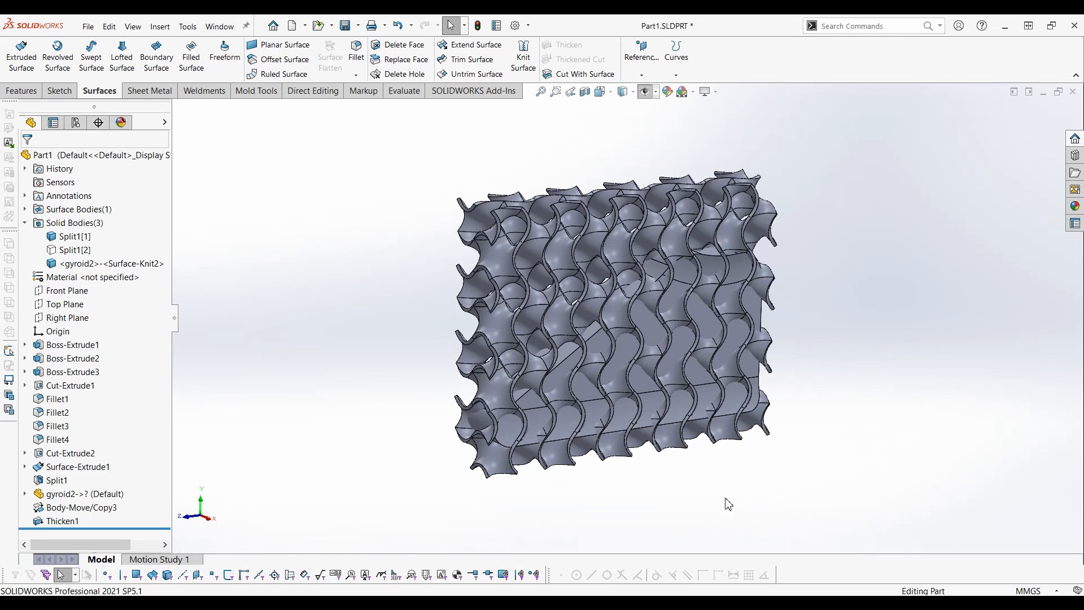
pyautogui.click(312, 90)
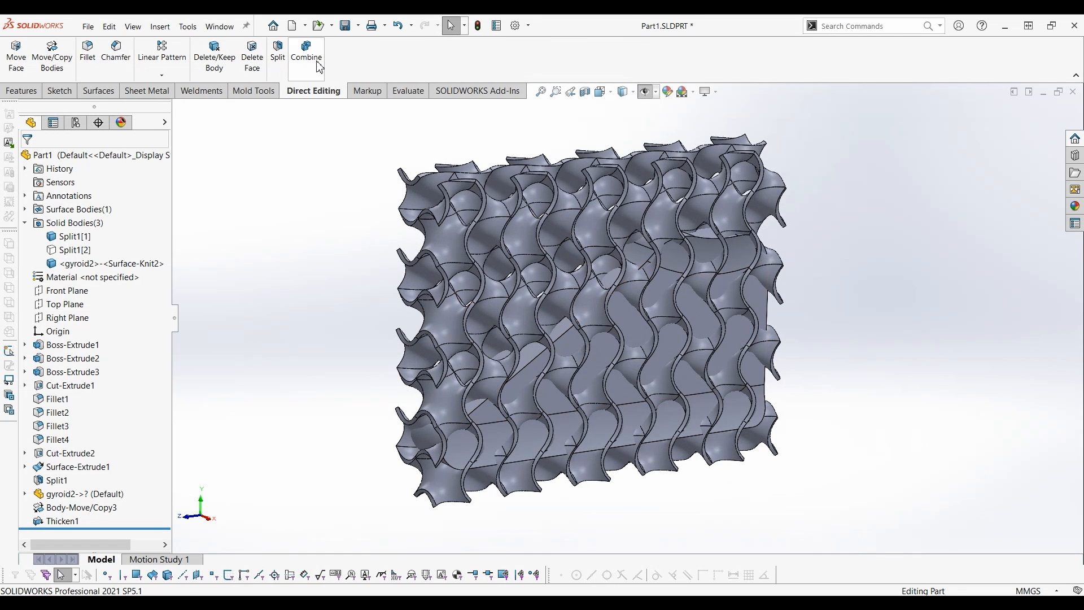
pyautogui.click(305, 56)
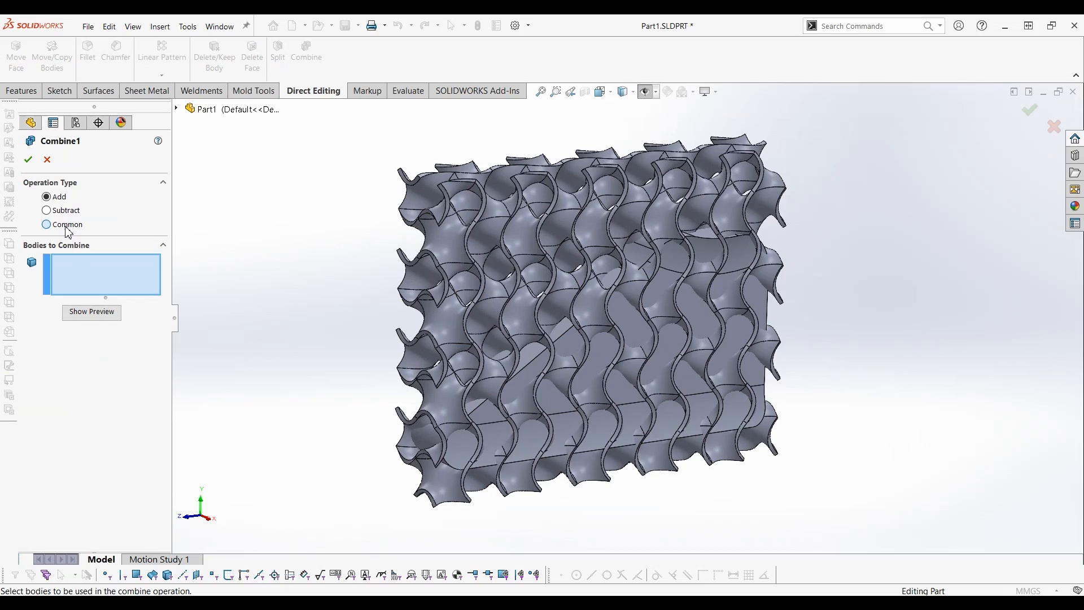
pyautogui.click(45, 225)
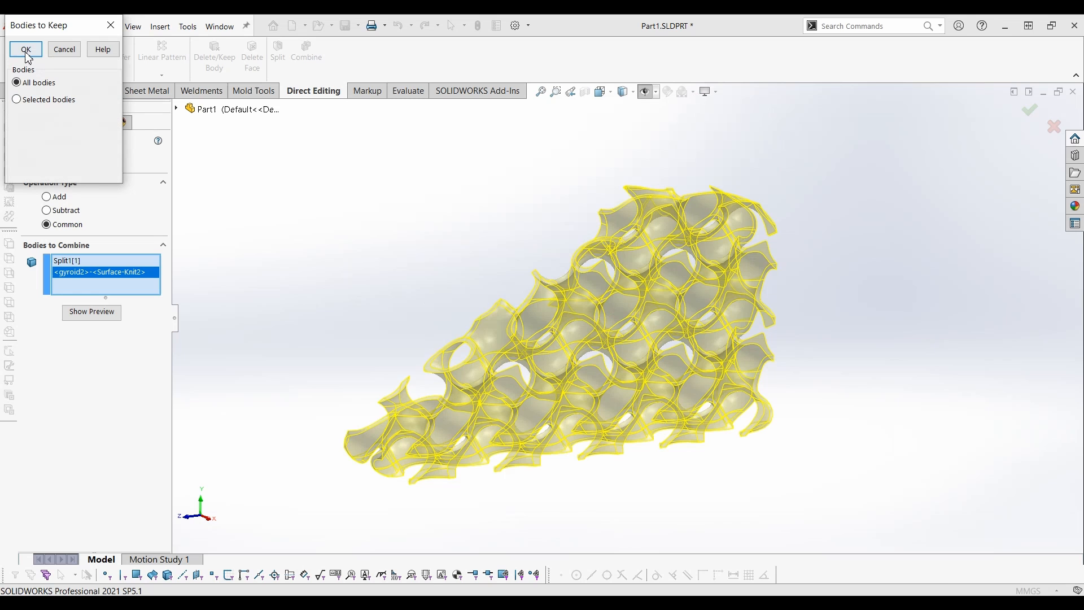
pyautogui.click(25, 49)
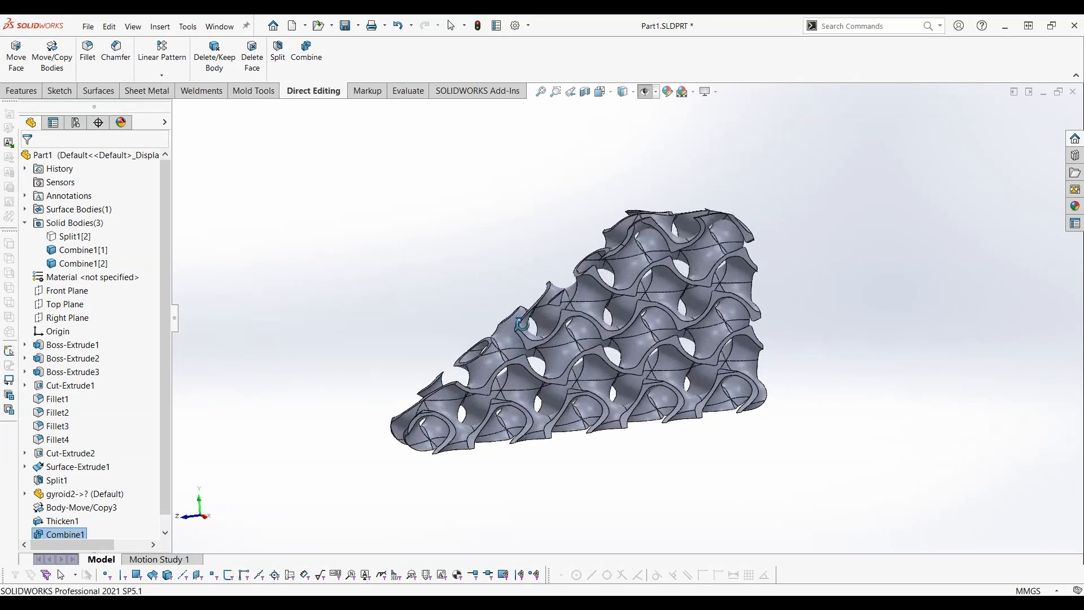
pyautogui.click(68, 220)
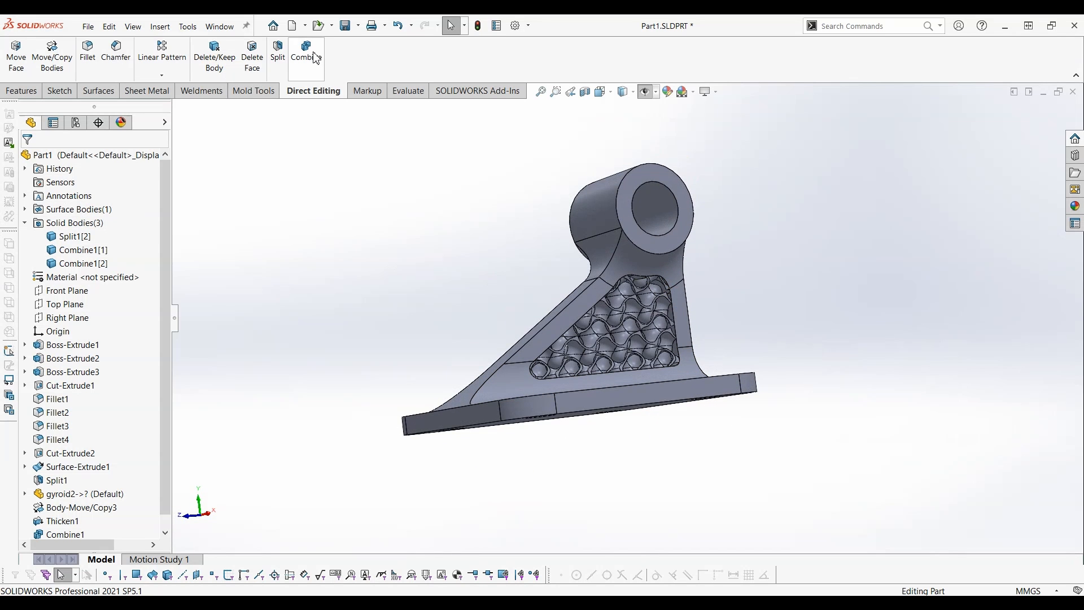
# Add-combine Split1[2] with Combine1[1] and Combine1[2] into one solid body.
pyautogui.click(306, 52)
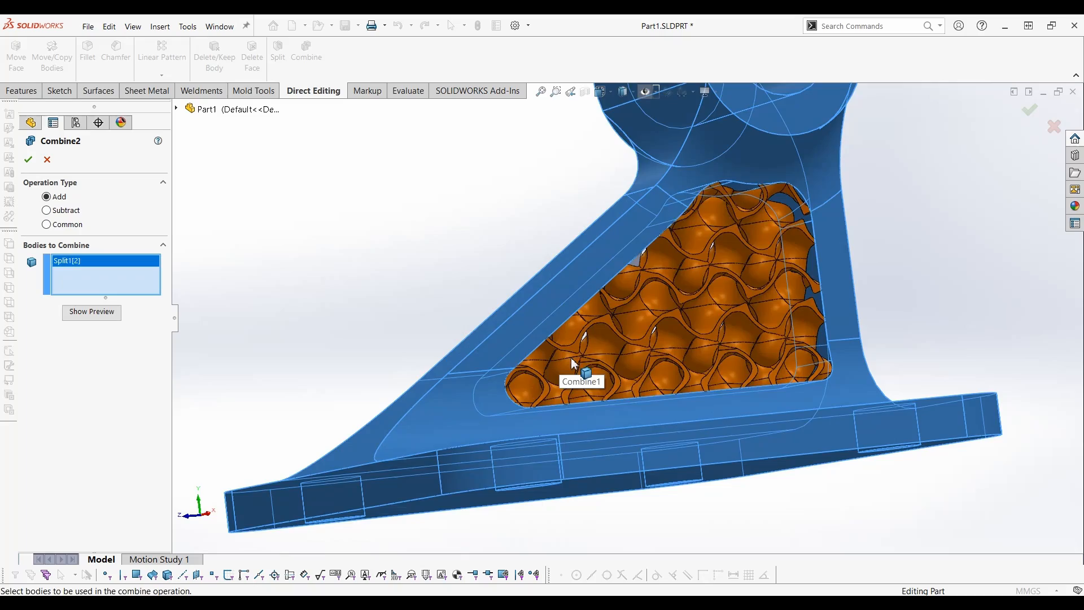
pyautogui.click(581, 381)
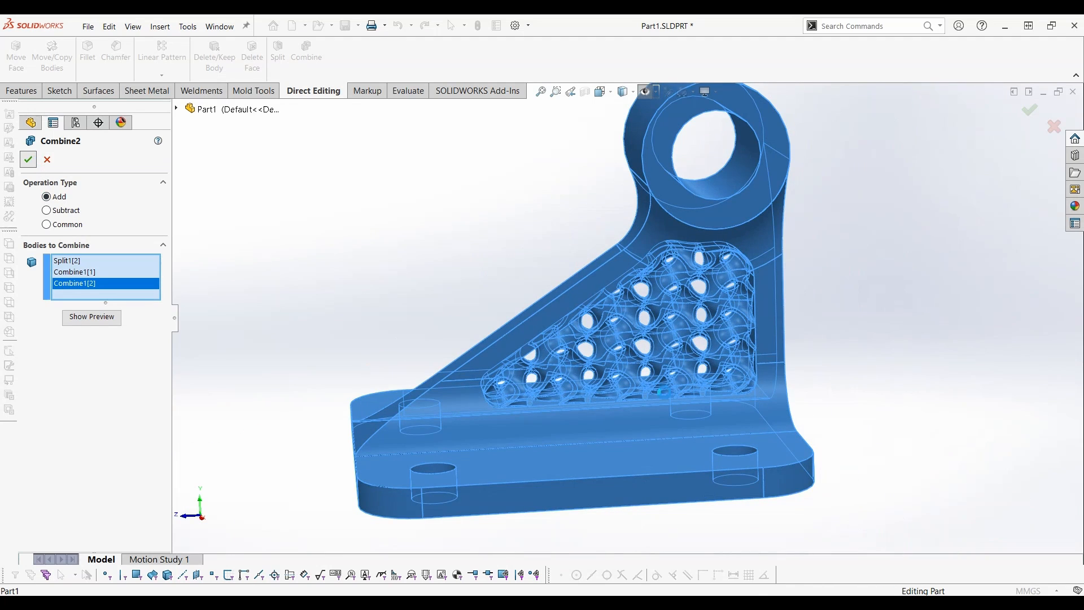
pyautogui.click(27, 159)
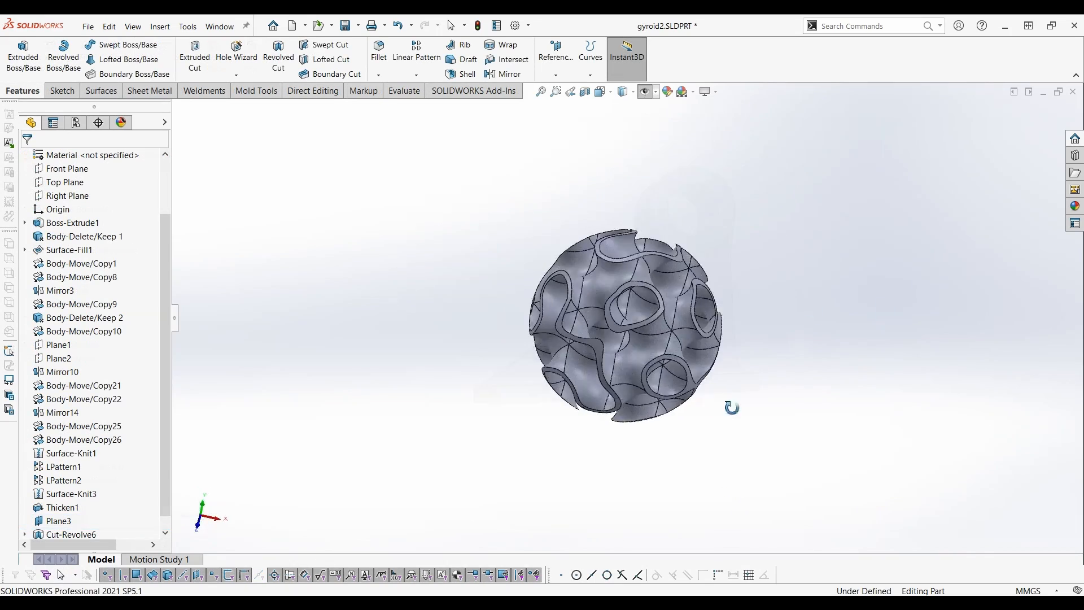
# Orbit the full cubic gyroid2 lattice and select Plane3.
pyautogui.moveTo(732, 406); pyautogui.dragTo(743, 162)
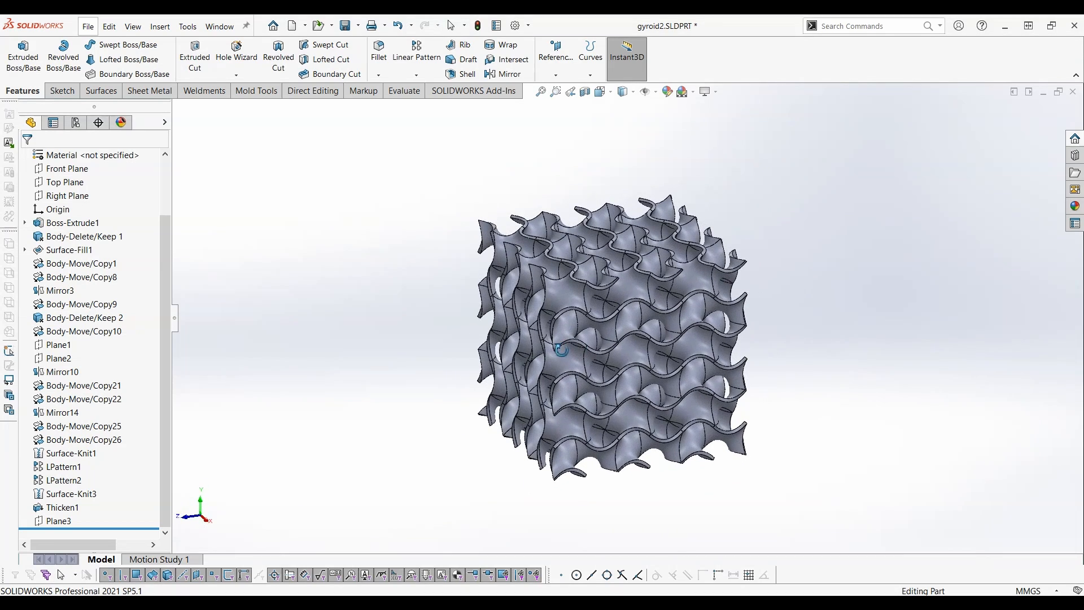
pyautogui.click(59, 521)
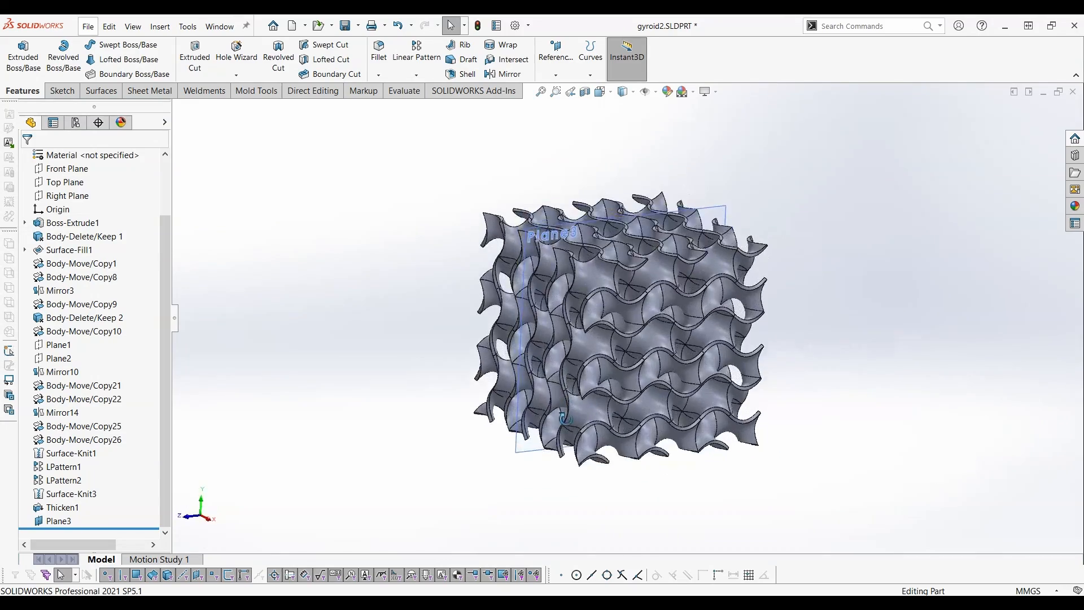
# Sketch a semicircle-and-rectangle profile on Plane3 and start a revolved cut about Line1.
pyautogui.click(58, 521)
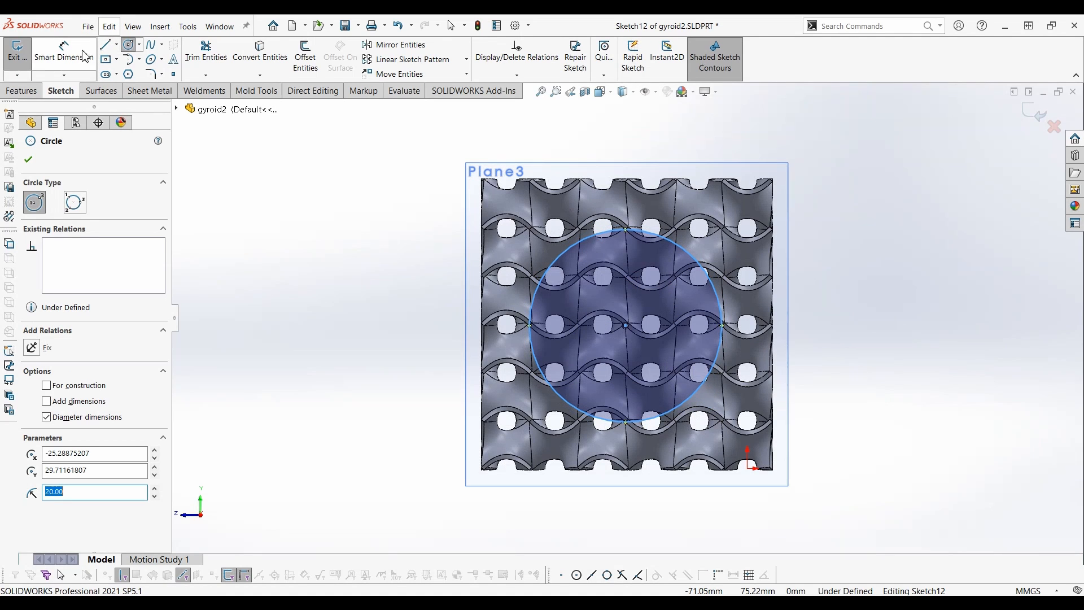
pyautogui.click(105, 44)
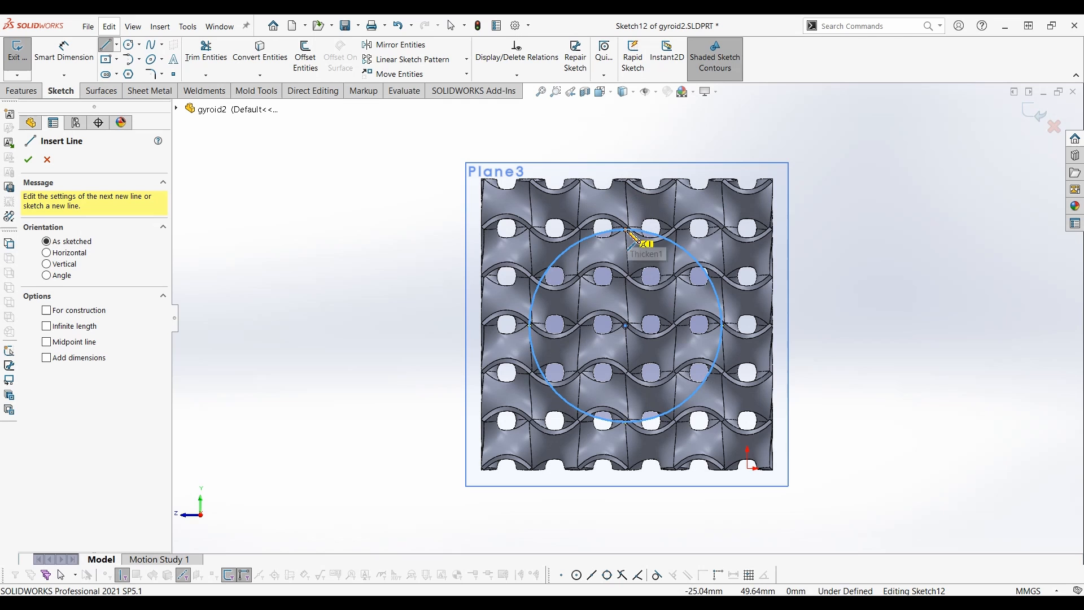
pyautogui.click(625, 228)
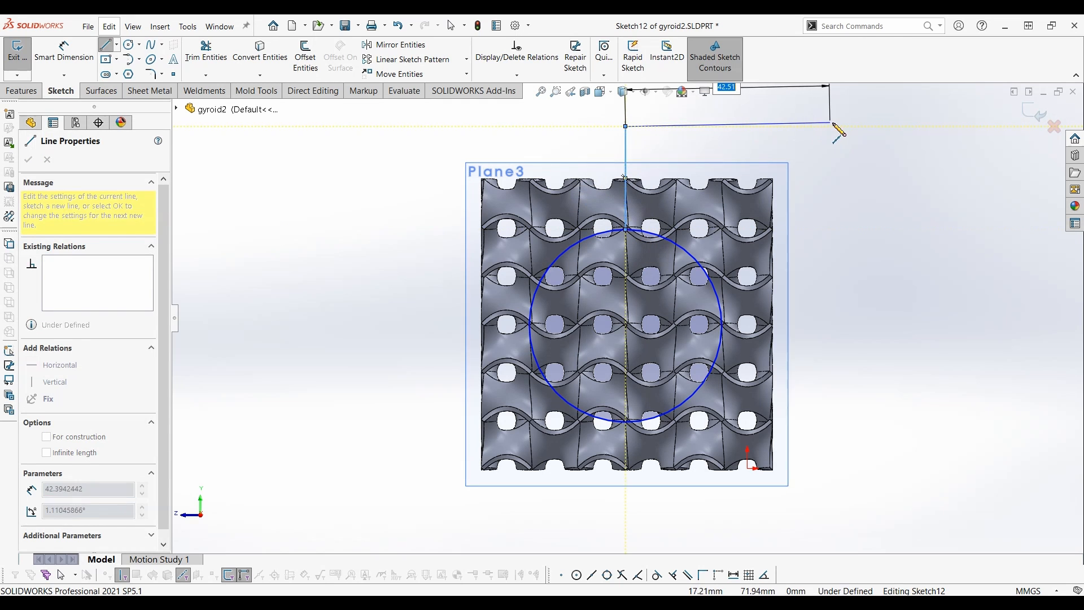
pyautogui.moveTo(837, 132); pyautogui.dragTo(861, 536)
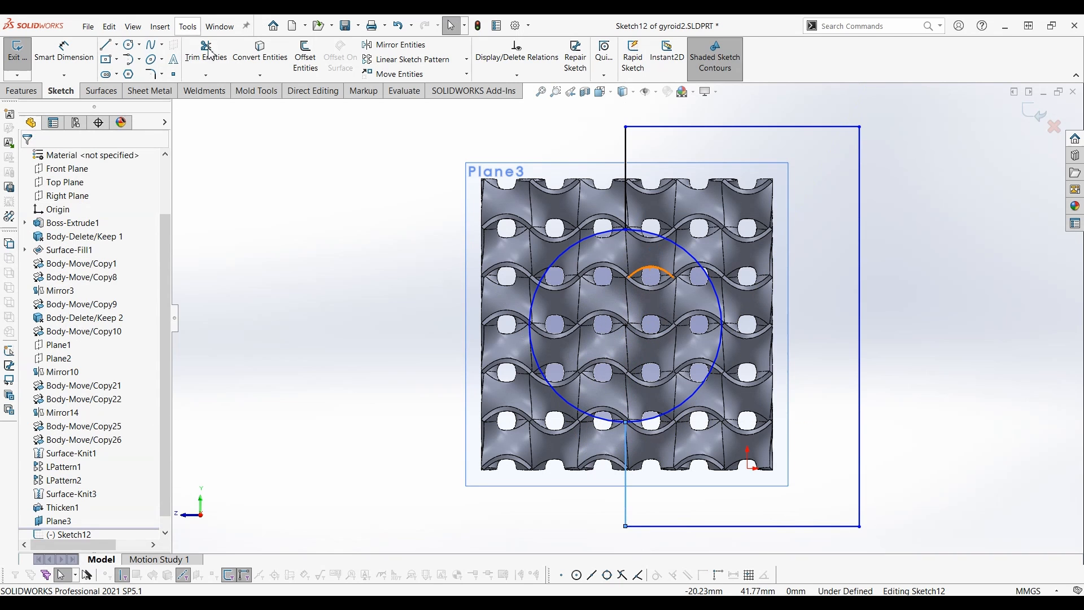
pyautogui.click(206, 52)
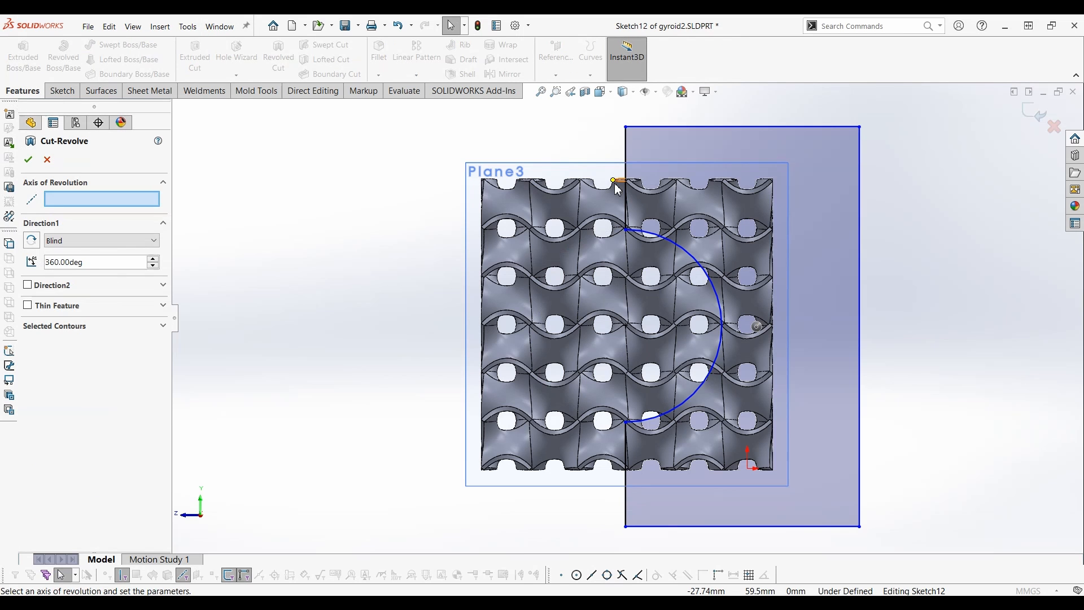
pyautogui.click(625, 177)
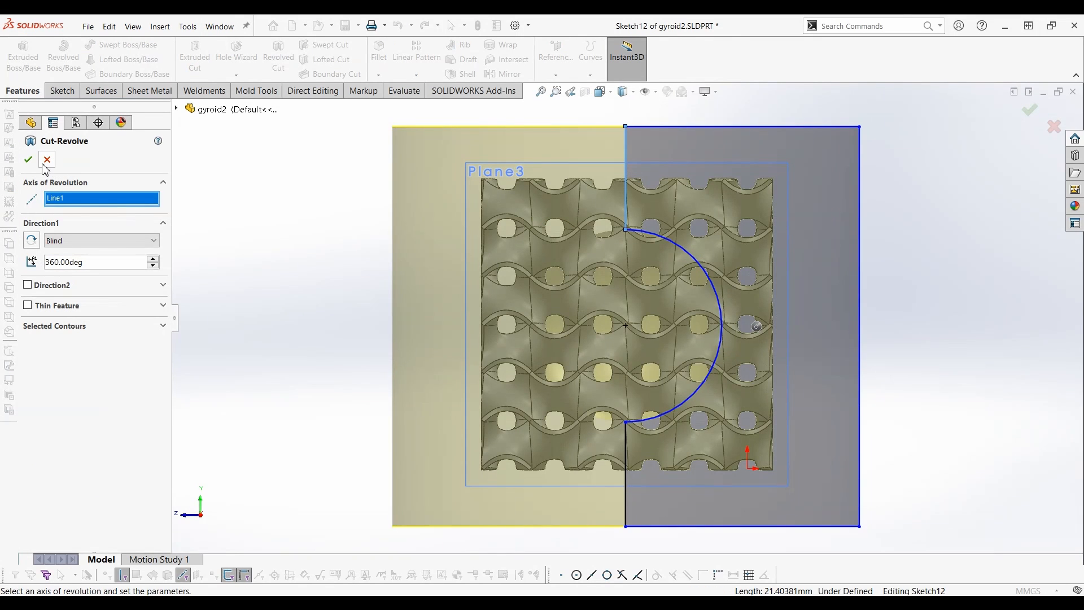